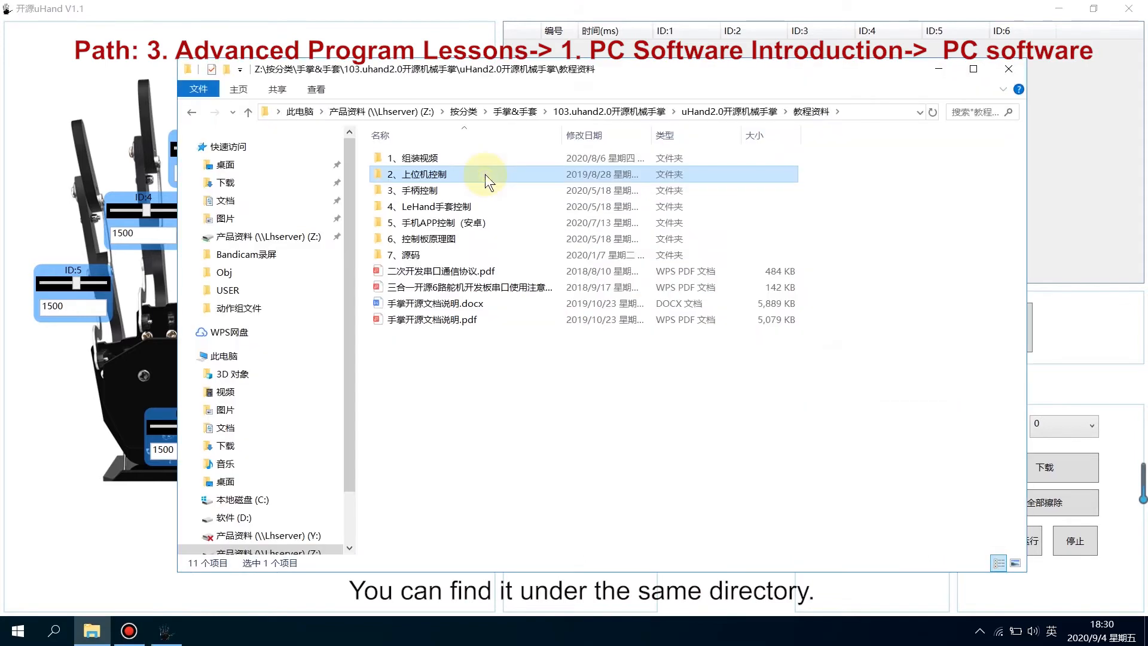
Launch uHand.exe from 2、上位机控制 > 开源uHand V1.1 > Win7及以上.
double_click(421, 174)
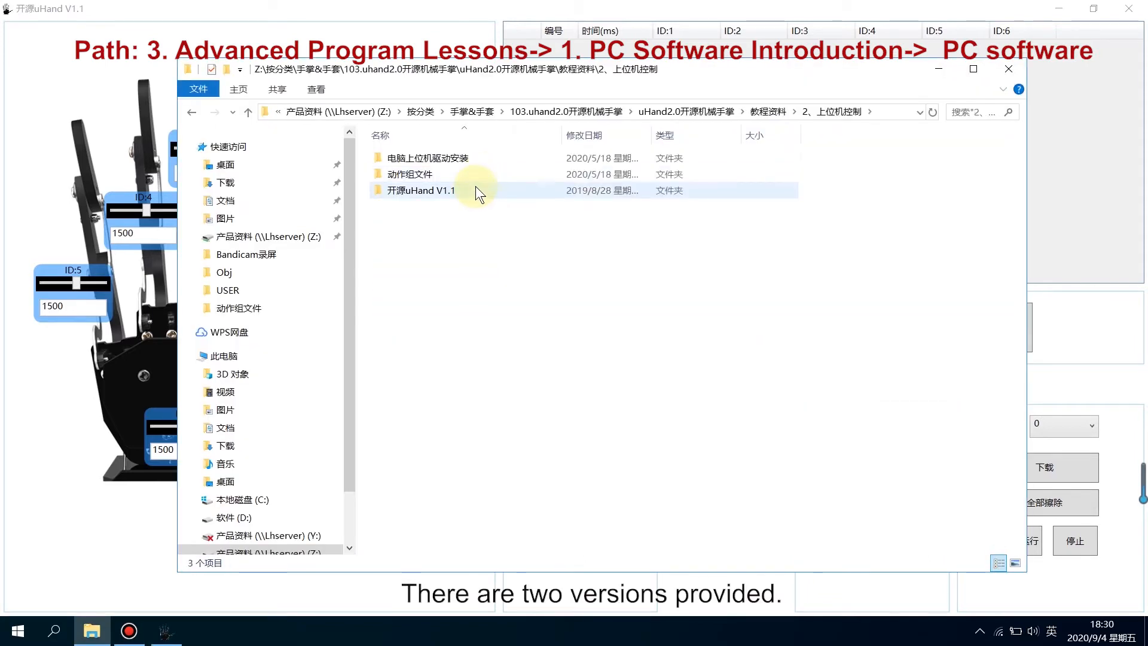
double_click(422, 190)
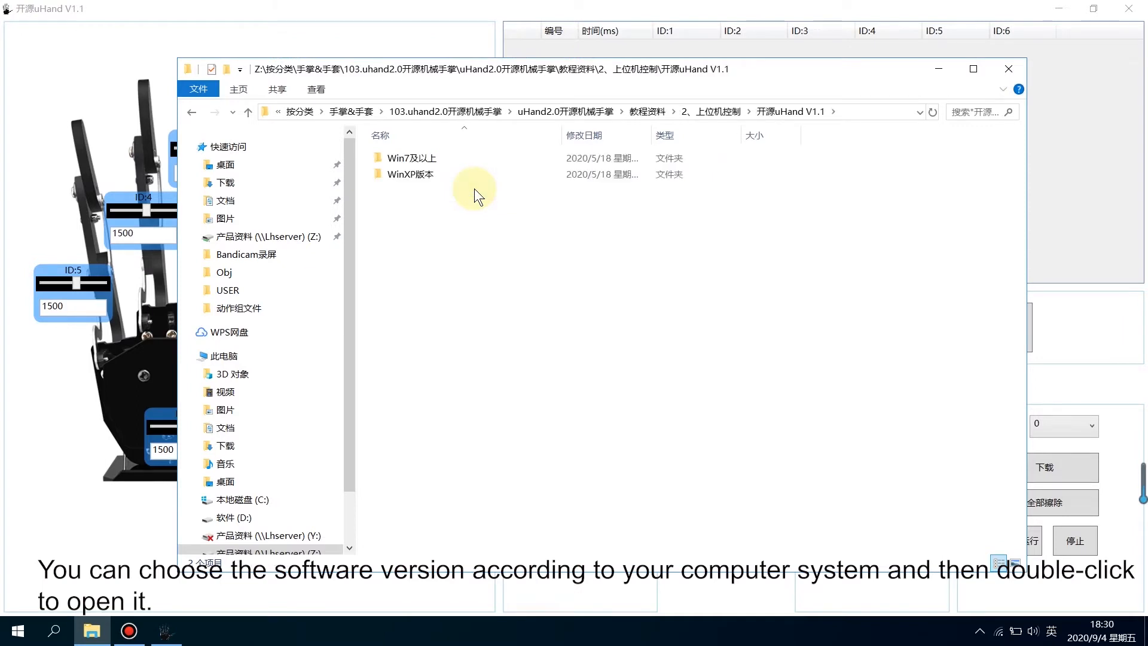
double_click(413, 158)
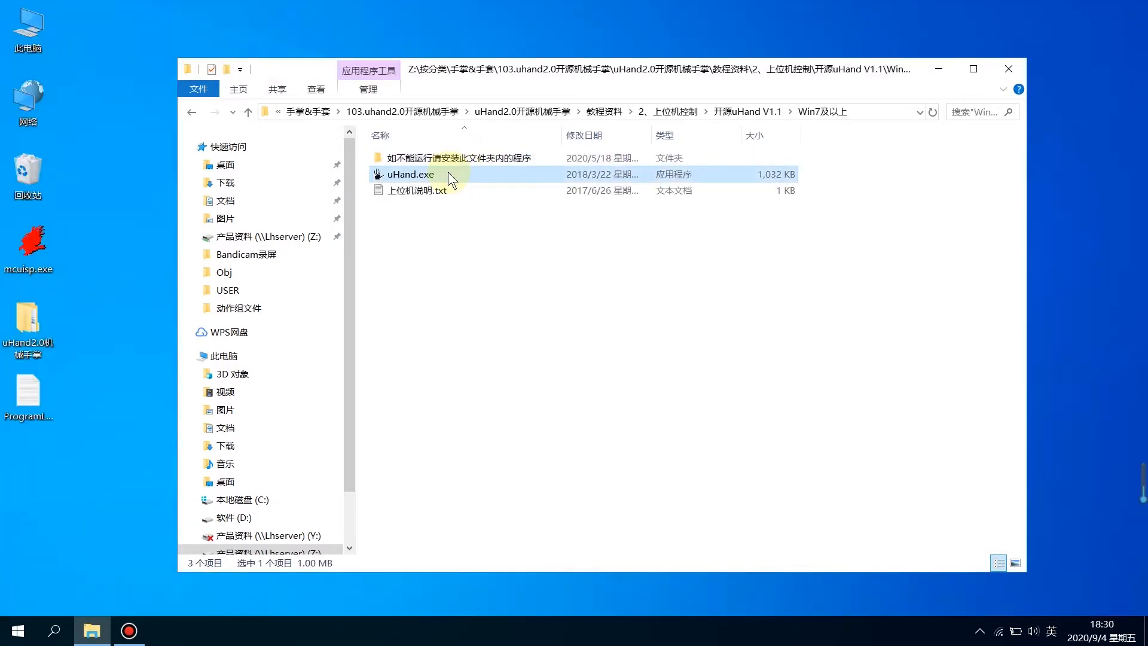
double_click(410, 175)
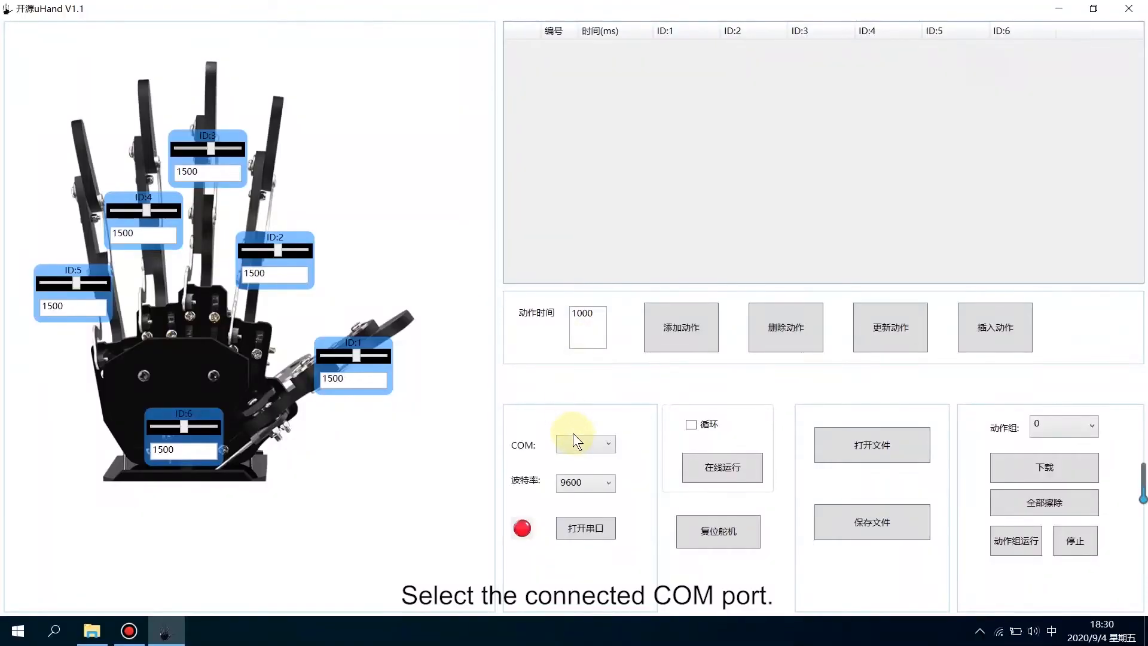
Expand the COM port dropdown, which lists COM66.
left_click(609, 444)
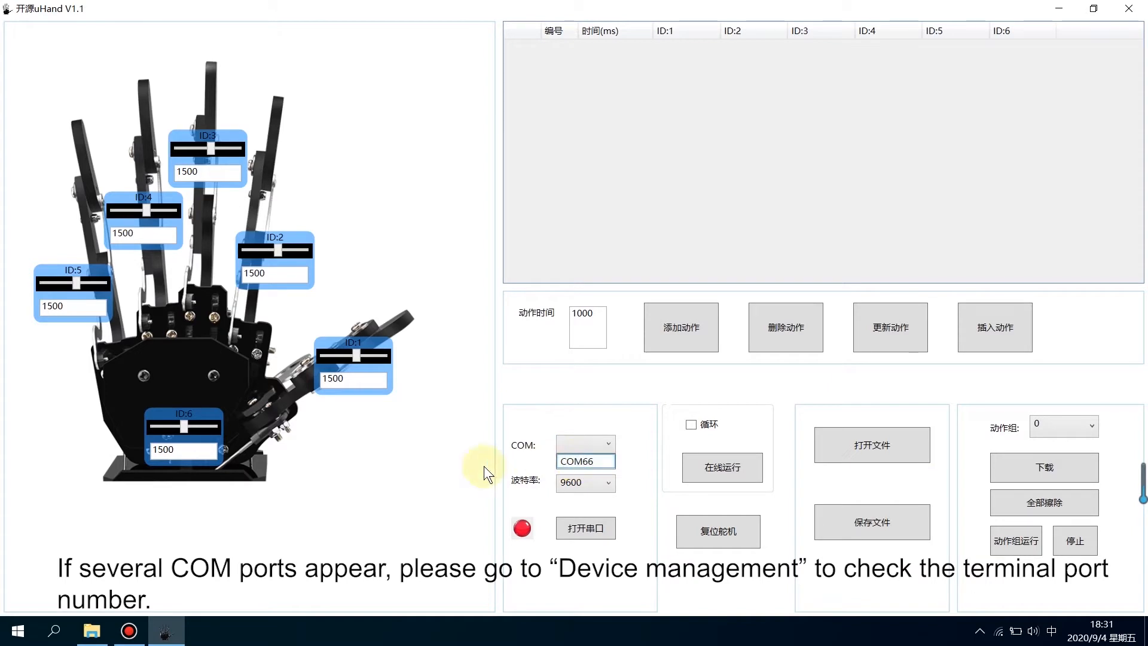
Check in Device Manager's Ports category that the CH340 adapter is COM66, then reopen uHand's port list.
right_click(16, 630)
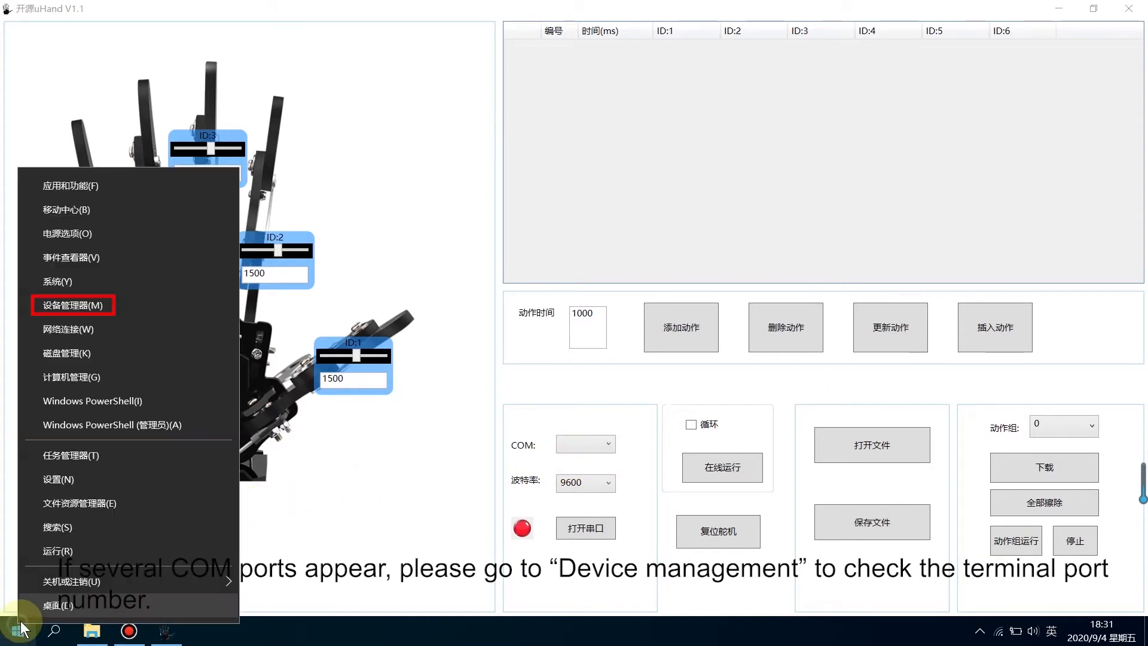
left_click(71, 305)
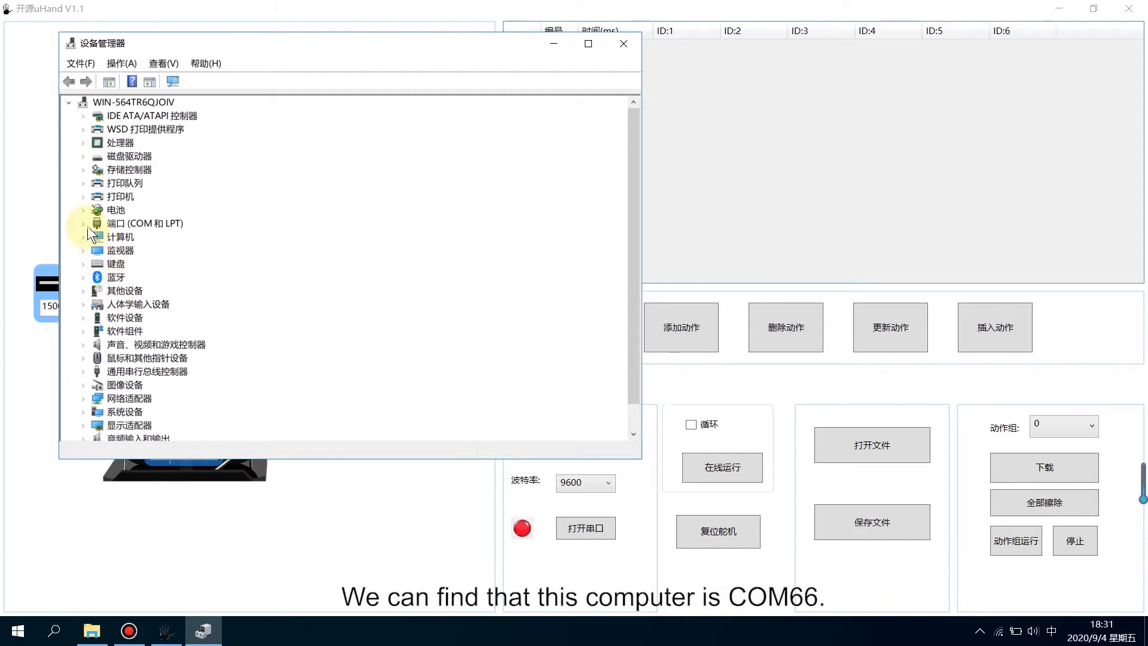
left_click(82, 223)
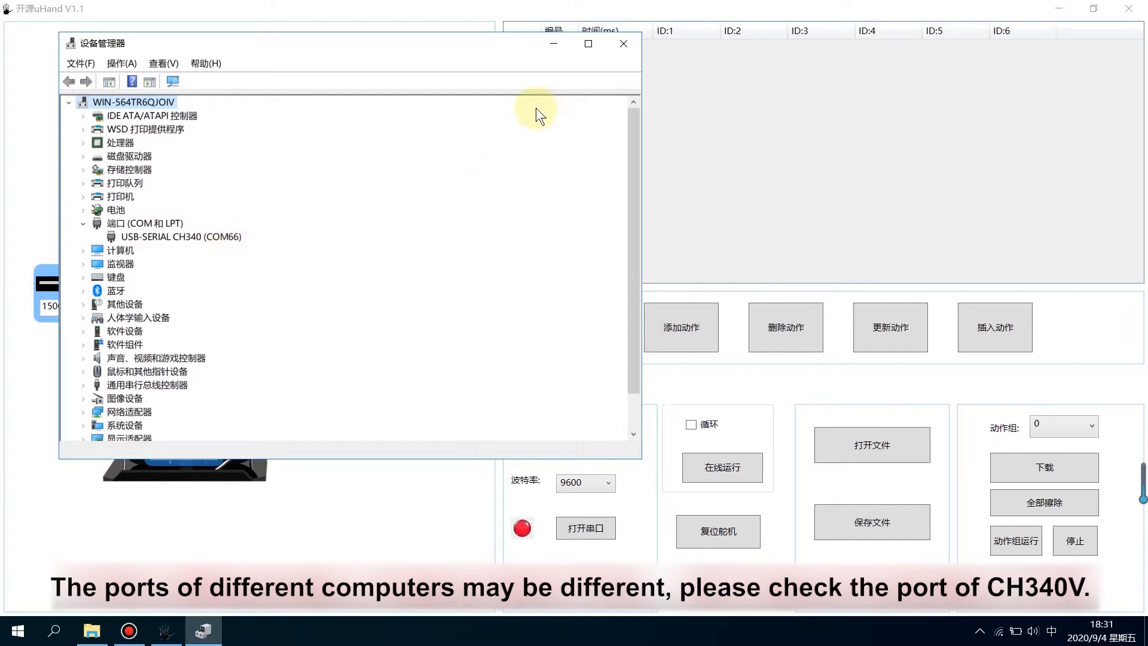
left_click(585, 445)
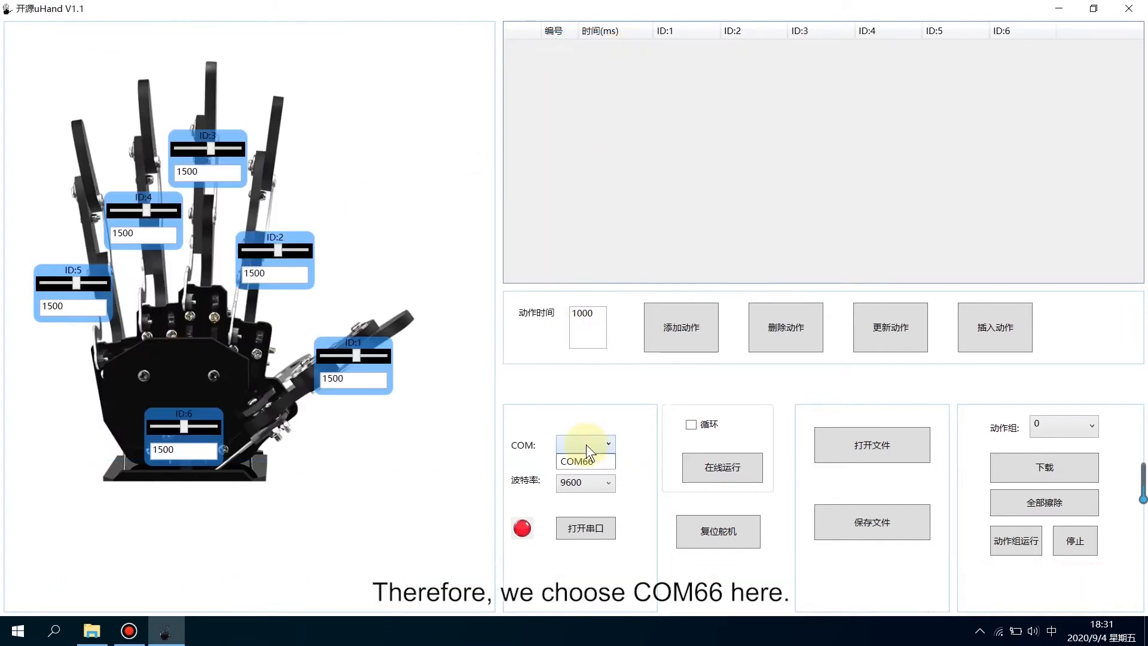
Select COM66 at 9600 baud and open the serial port to connect the hand.
left_click(581, 460)
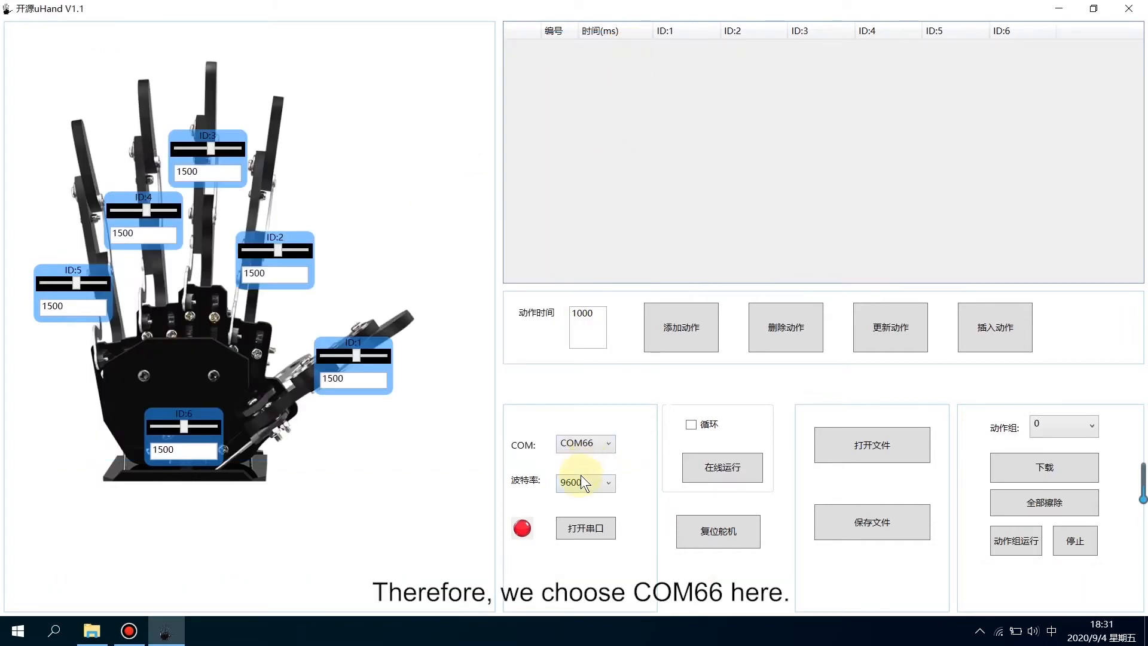
left_click(608, 481)
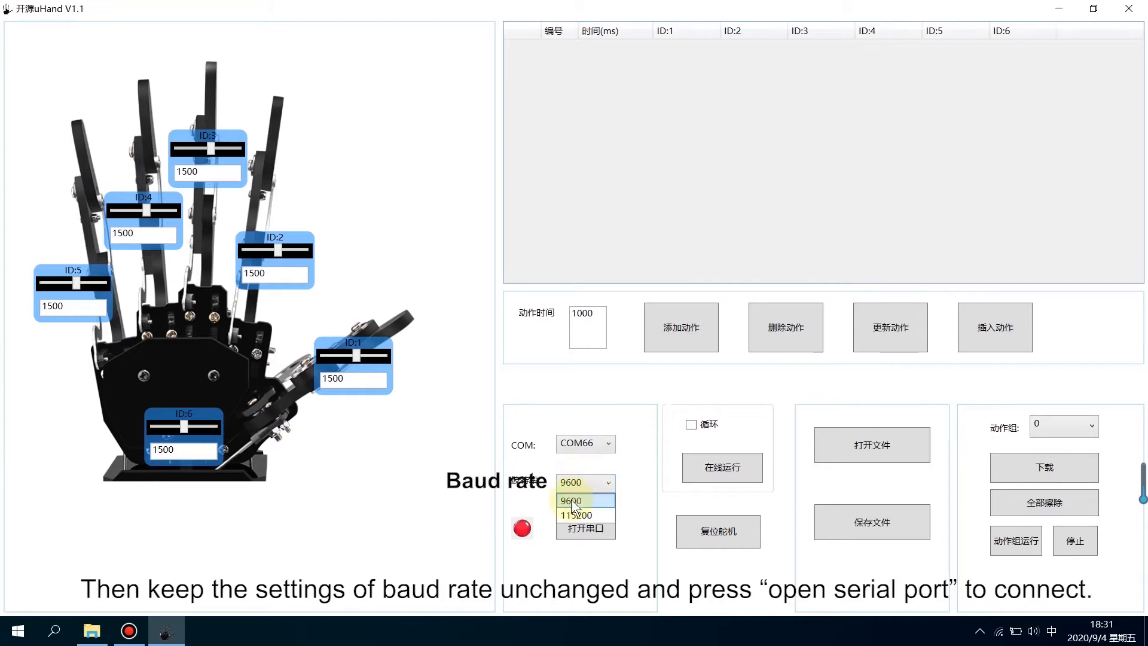
left_click(572, 501)
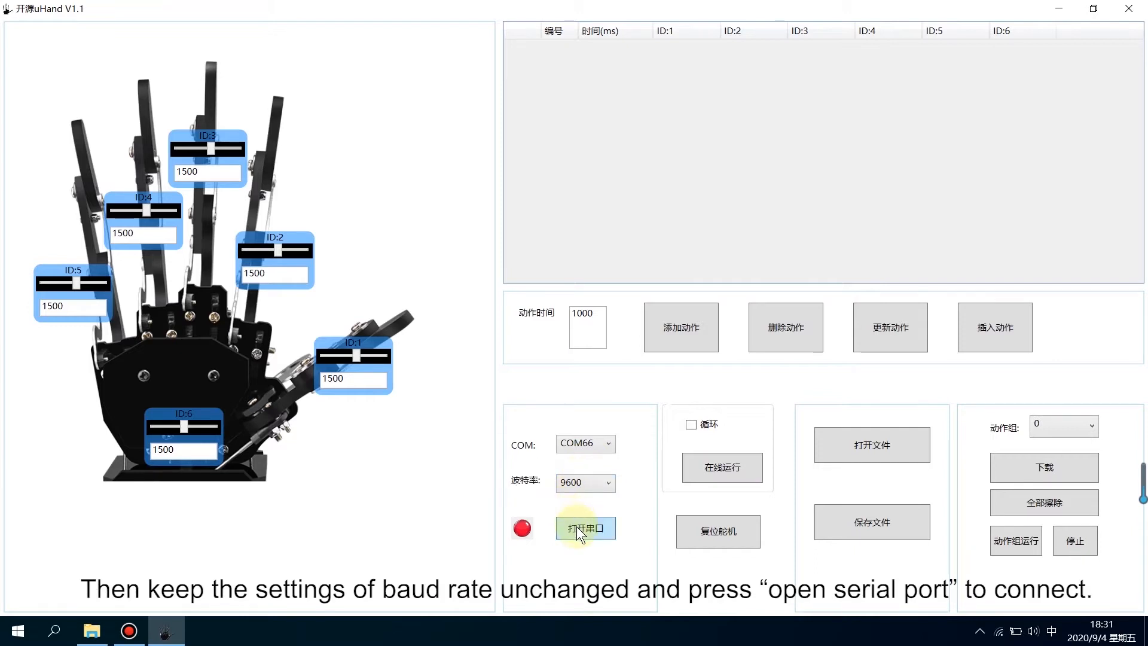
left_click(585, 528)
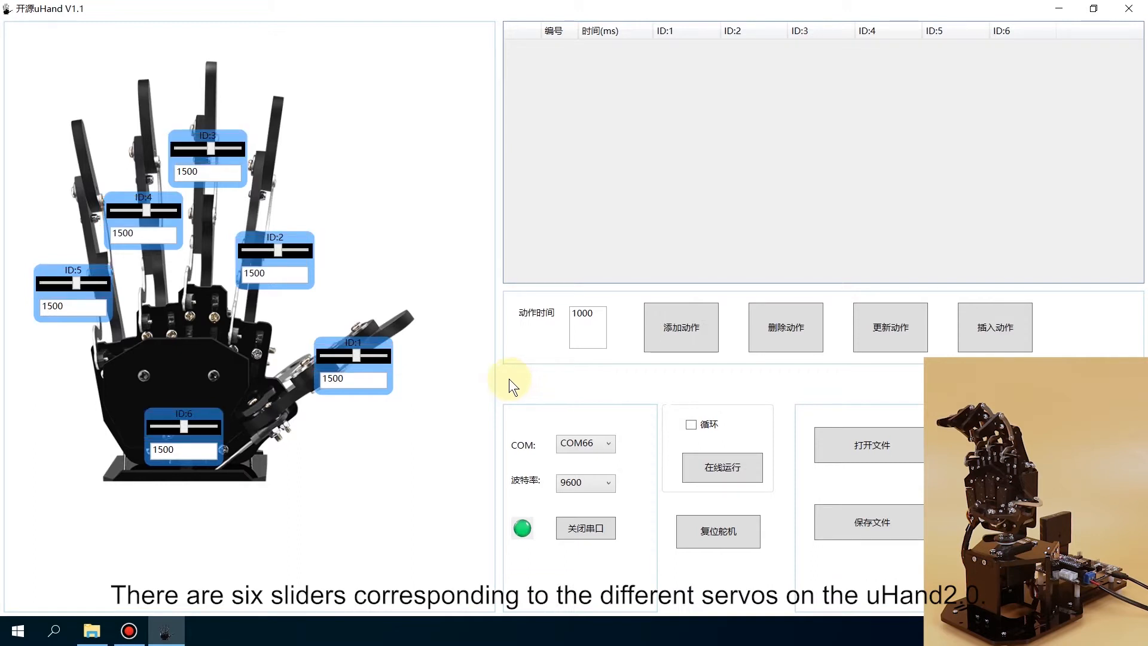
Set servos ID1 2000, ID2 2000, ID3 936, ID4 946, ID5 988, ID6 1355 to pose the hand.
left_click_drag(341, 357, 396, 356)
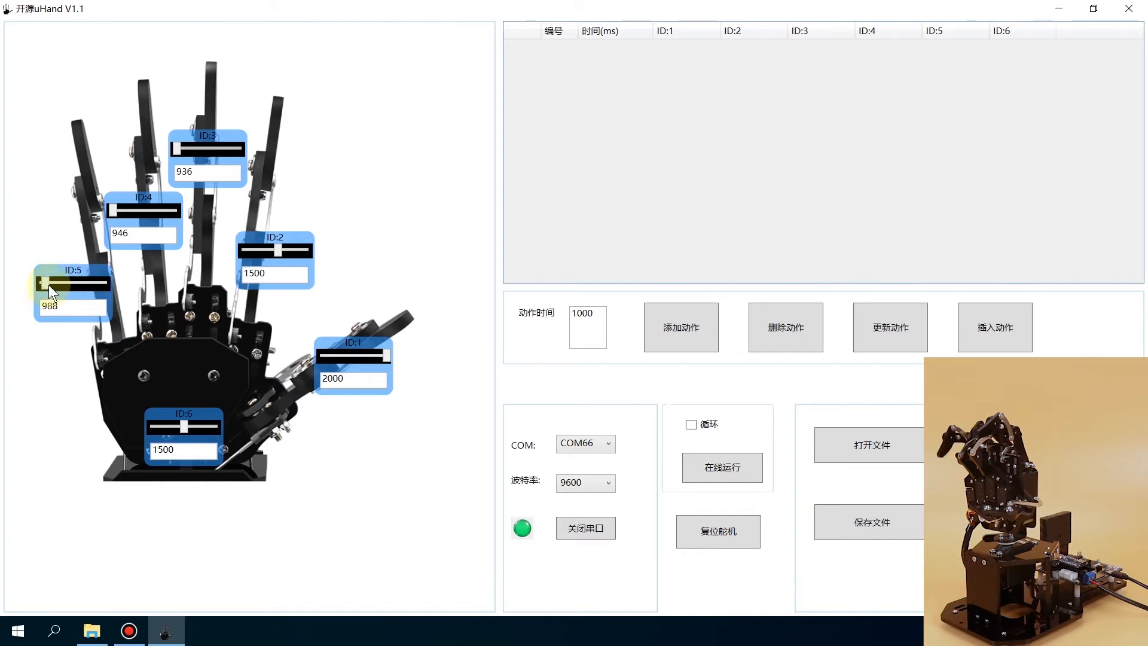
left_click_drag(154, 429, 205, 429)
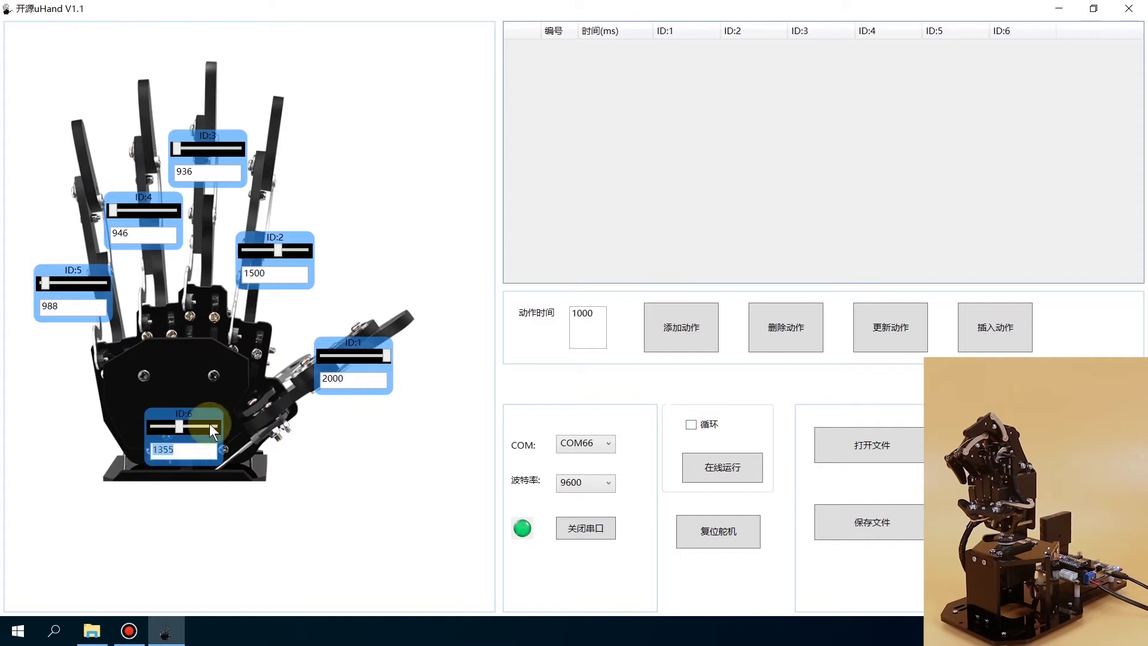
left_click_drag(381, 355, 344, 366)
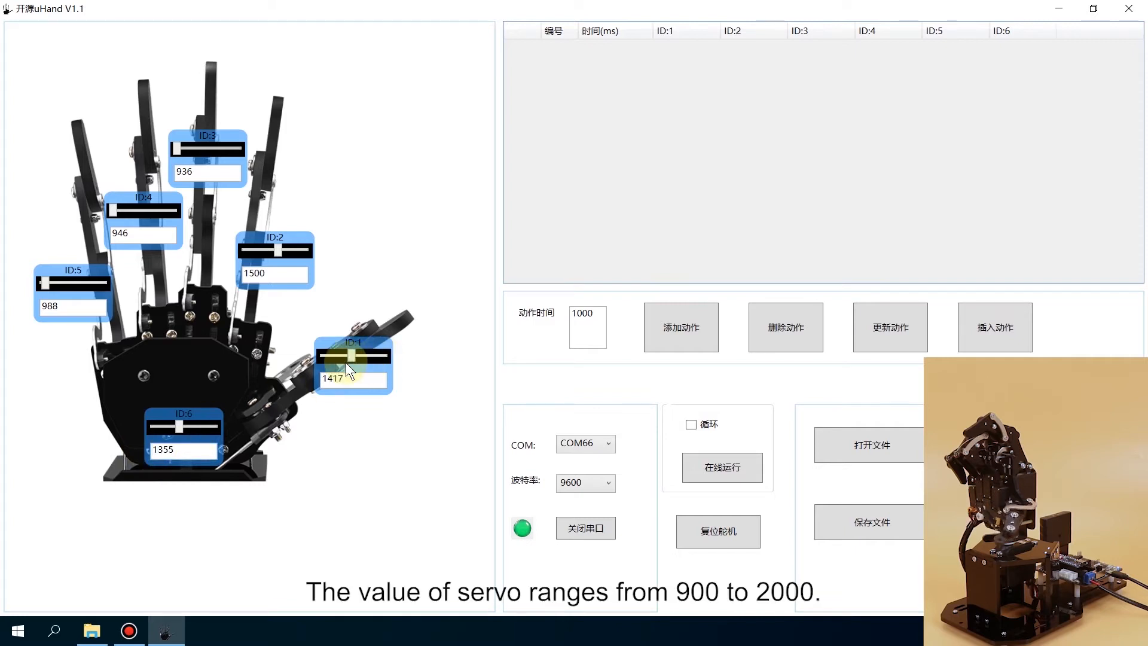
left_click_drag(348, 357, 384, 356)
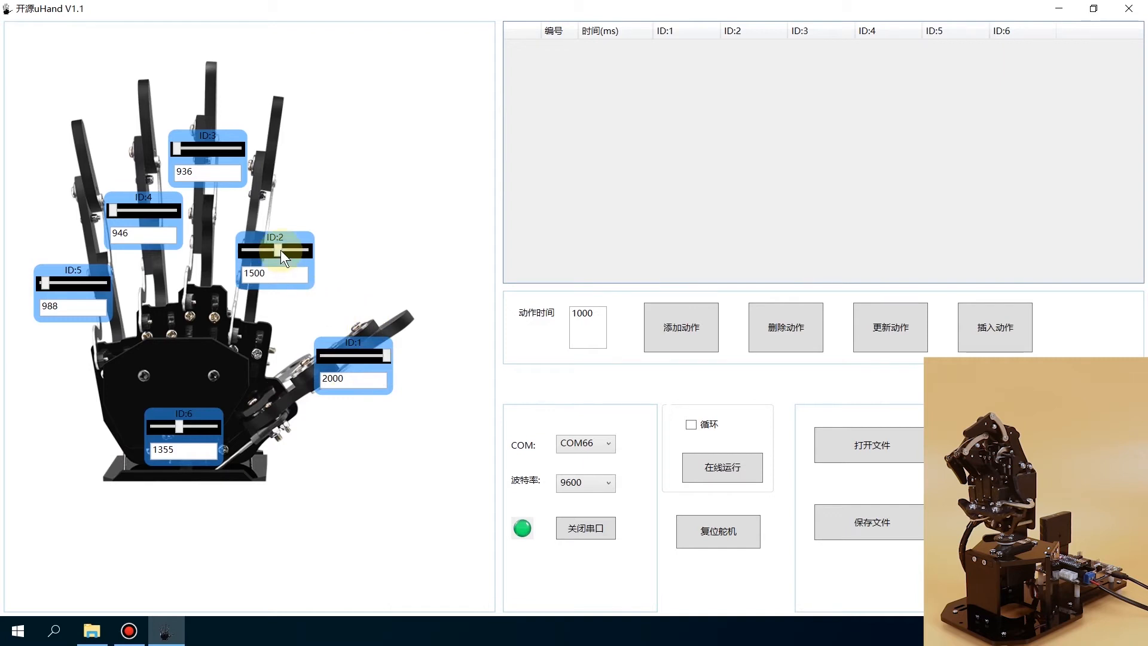
left_click_drag(285, 253, 330, 252)
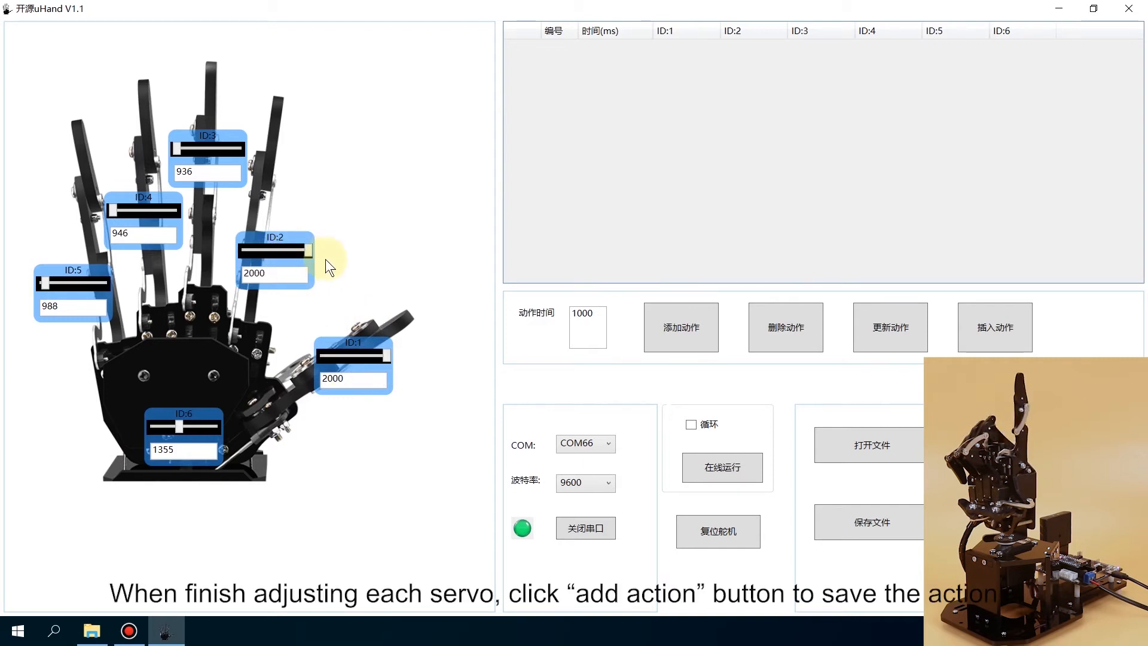
left_click(680, 328)
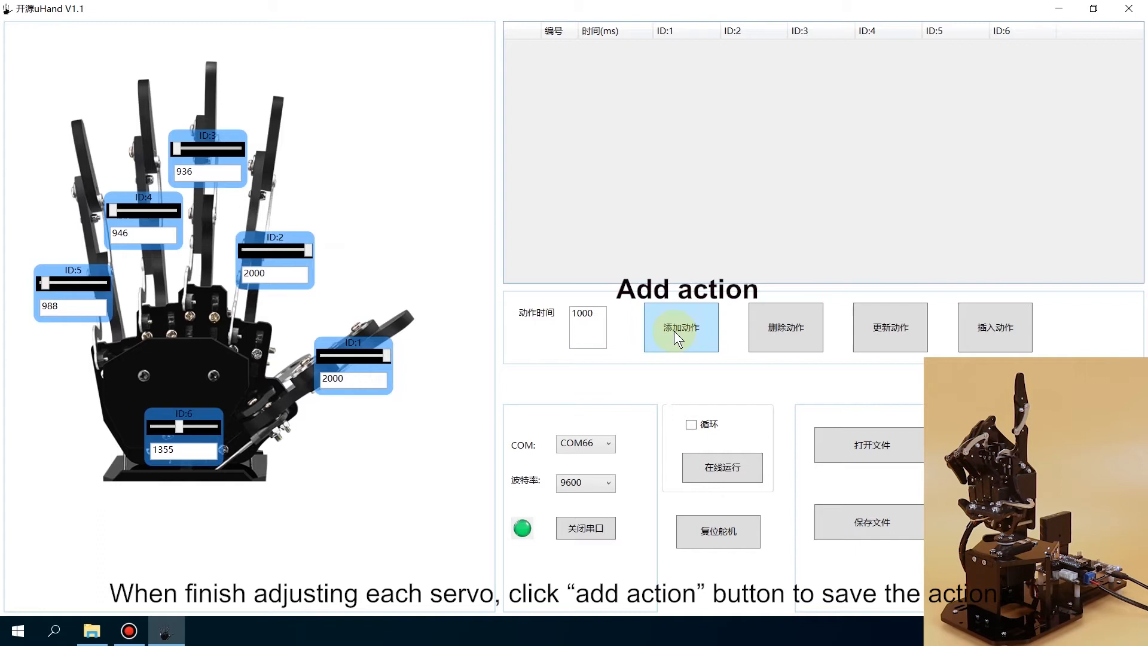
Record four actions, raising servos ID:3, ID:4 and ID:5 in turn between additions.
left_click(680, 327)
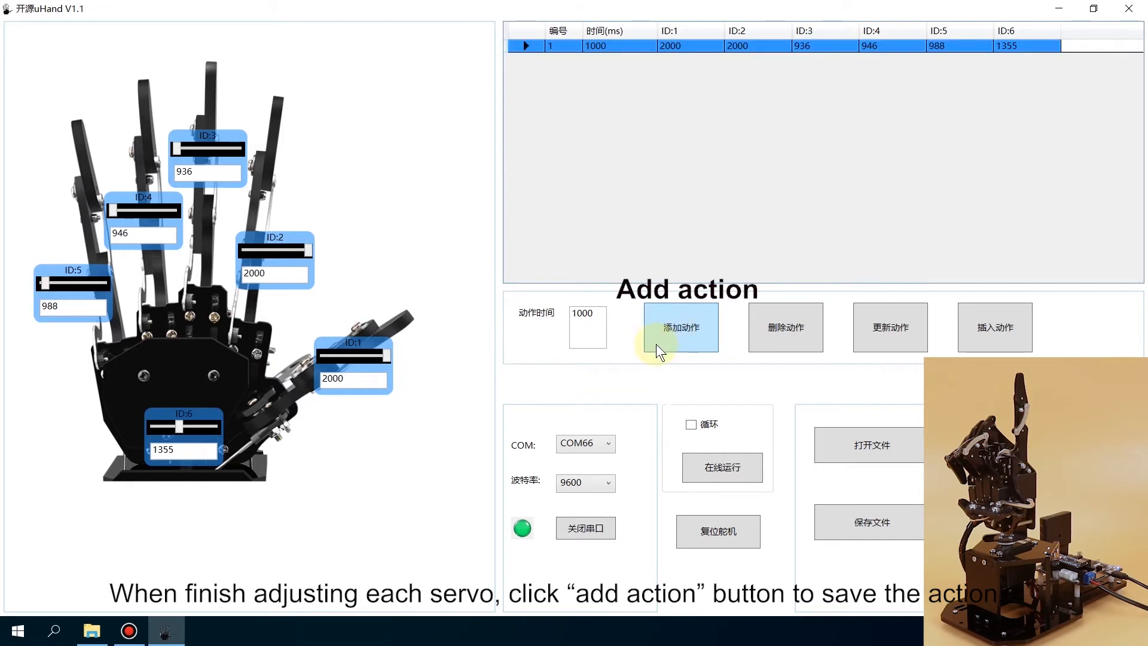
left_click(679, 327)
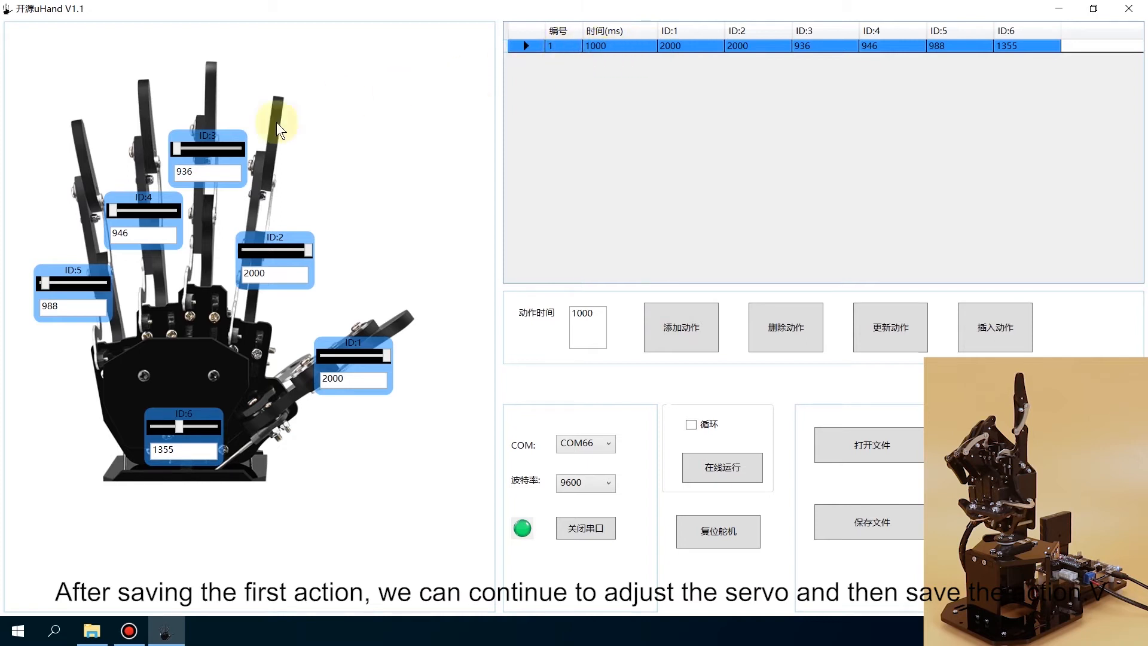
left_click_drag(207, 150, 235, 150)
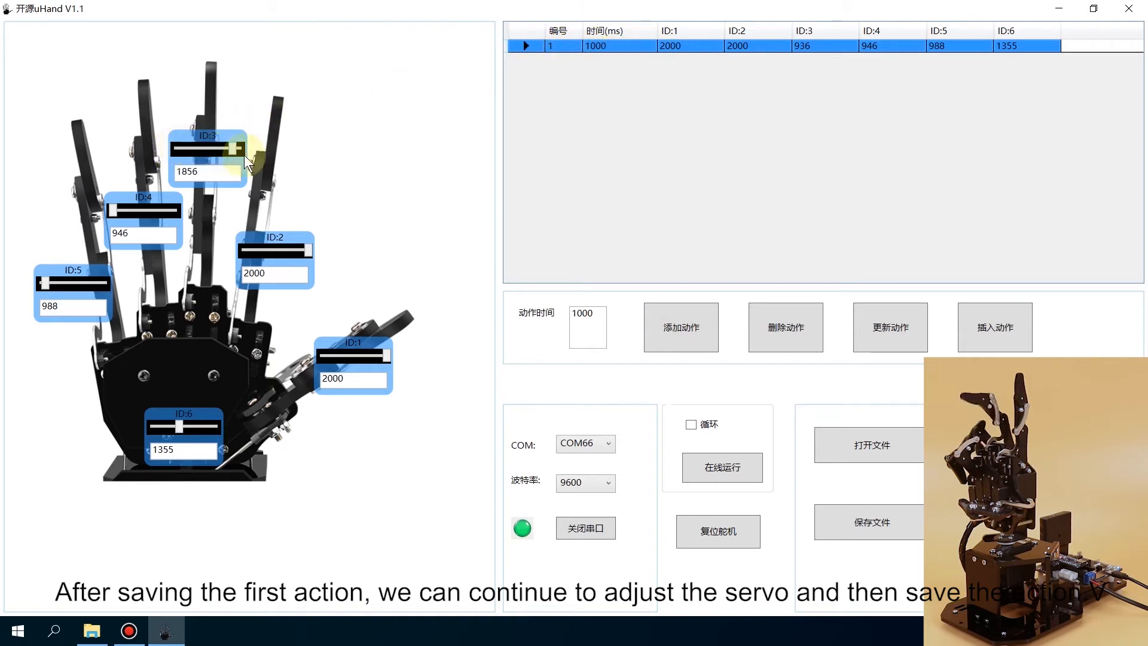
left_click(680, 327)
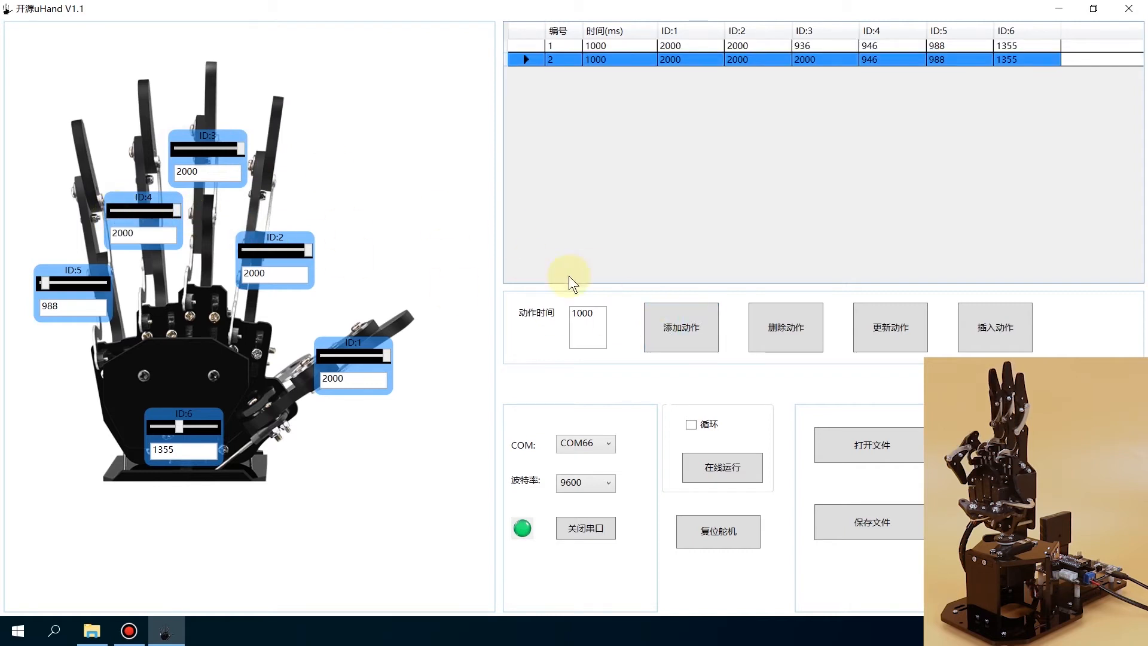
left_click(679, 326)
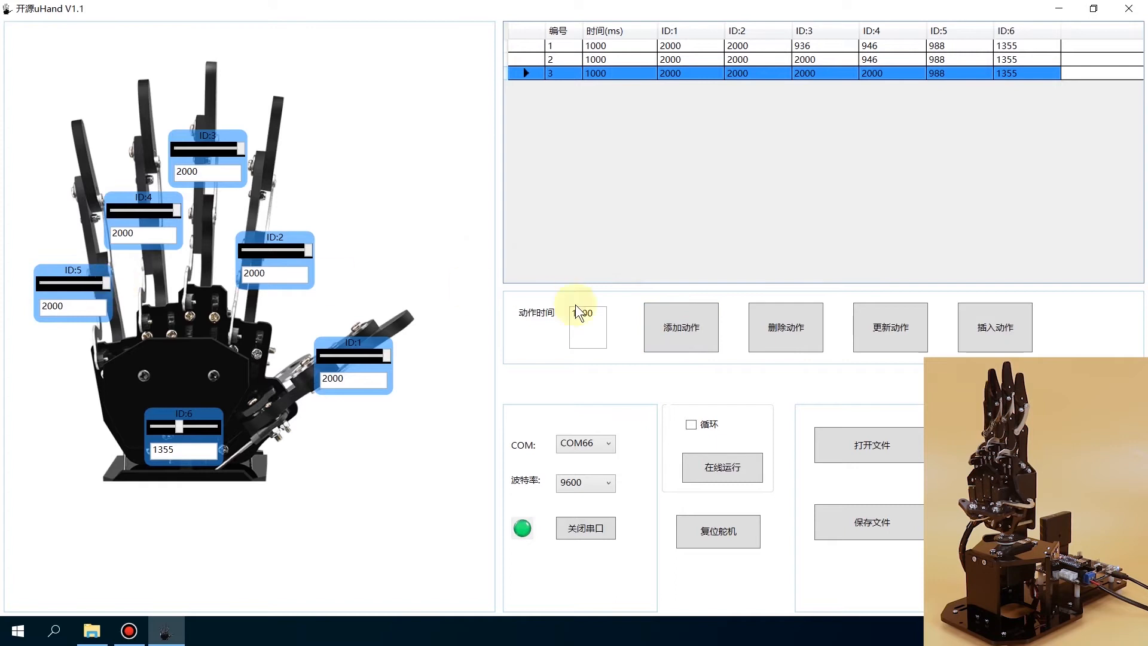
left_click(679, 327)
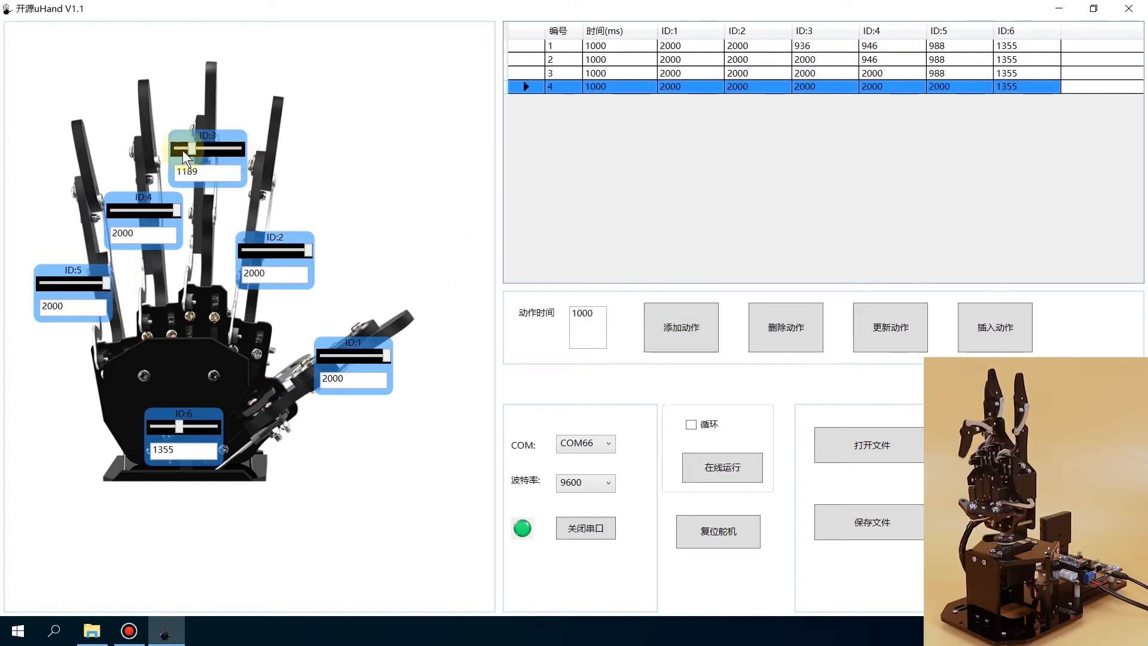
Add a fifth action with ID:3–ID:5 folded to 900, then delete action 4 from the list.
left_click_drag(197, 213, 110, 213)
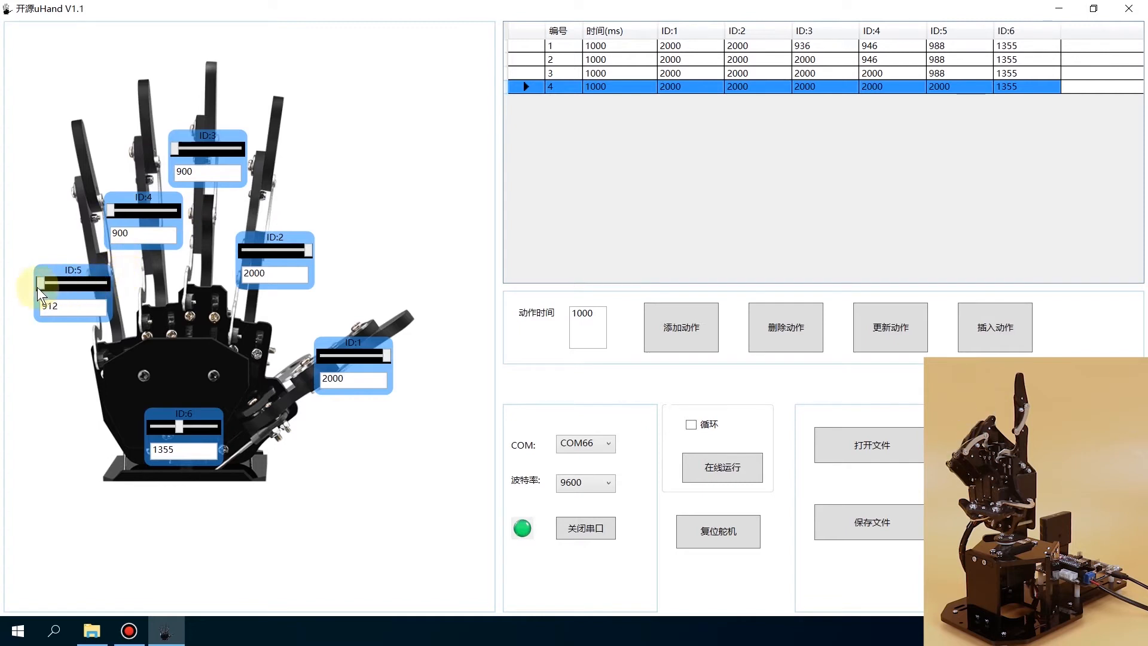
left_click(679, 326)
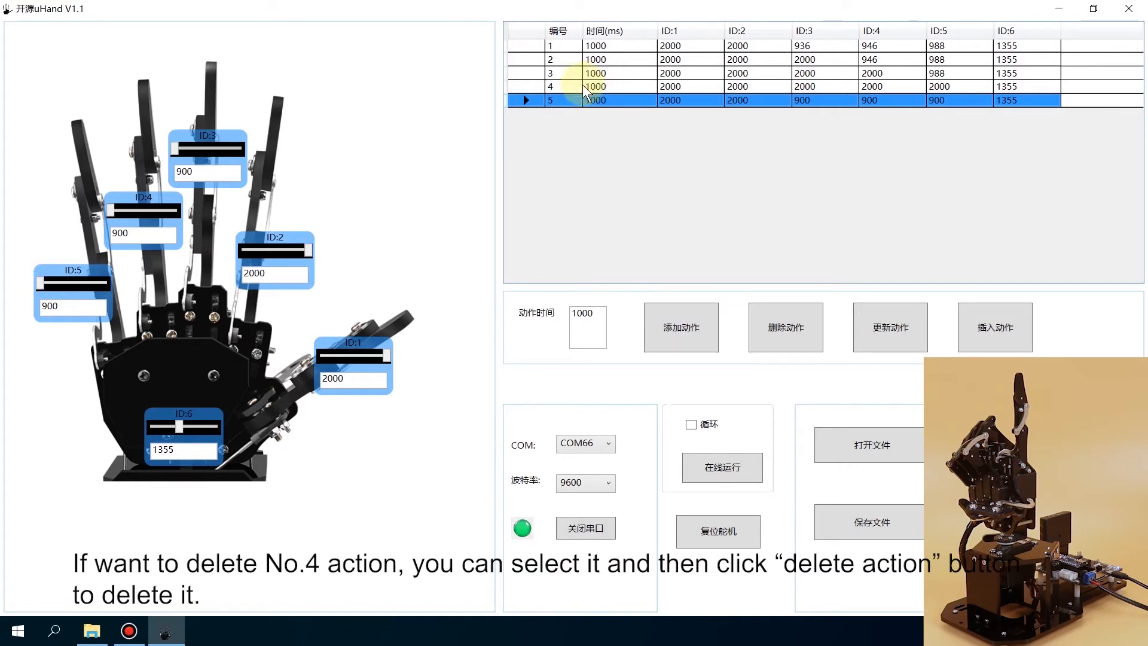
left_click(593, 86)
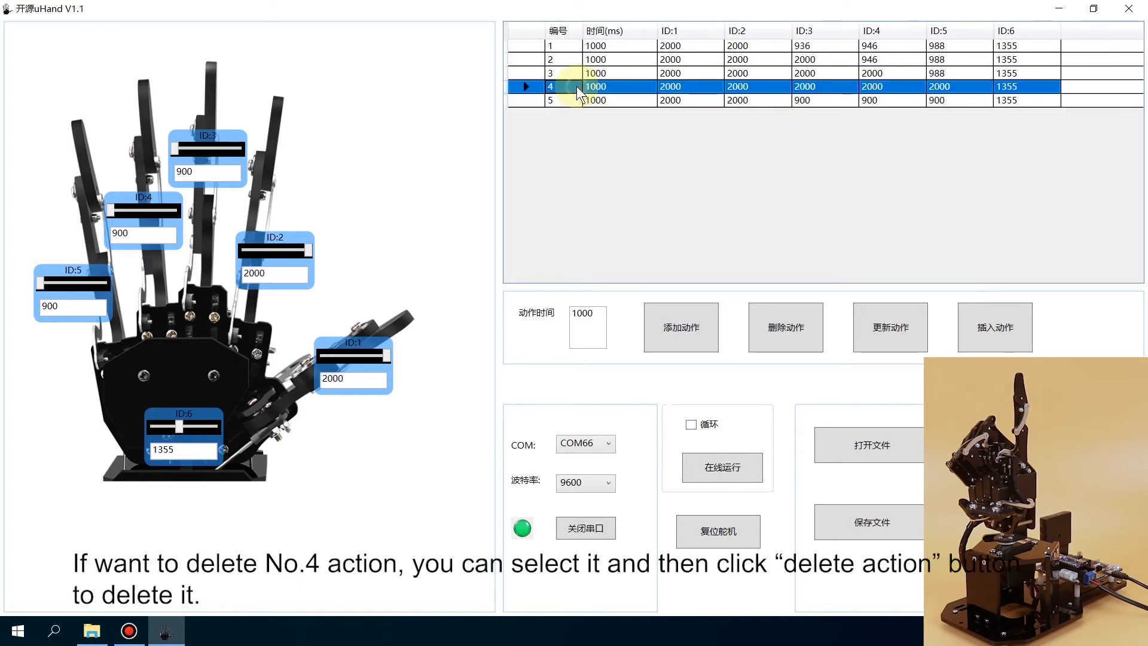
left_click(784, 326)
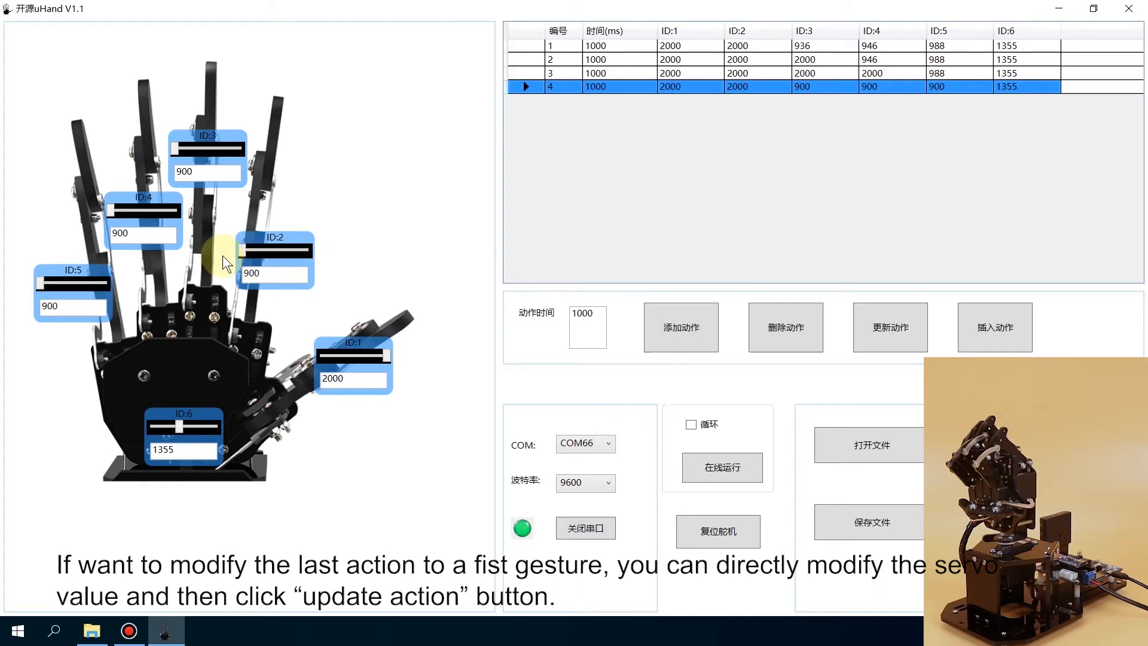
mouse_move(352, 267)
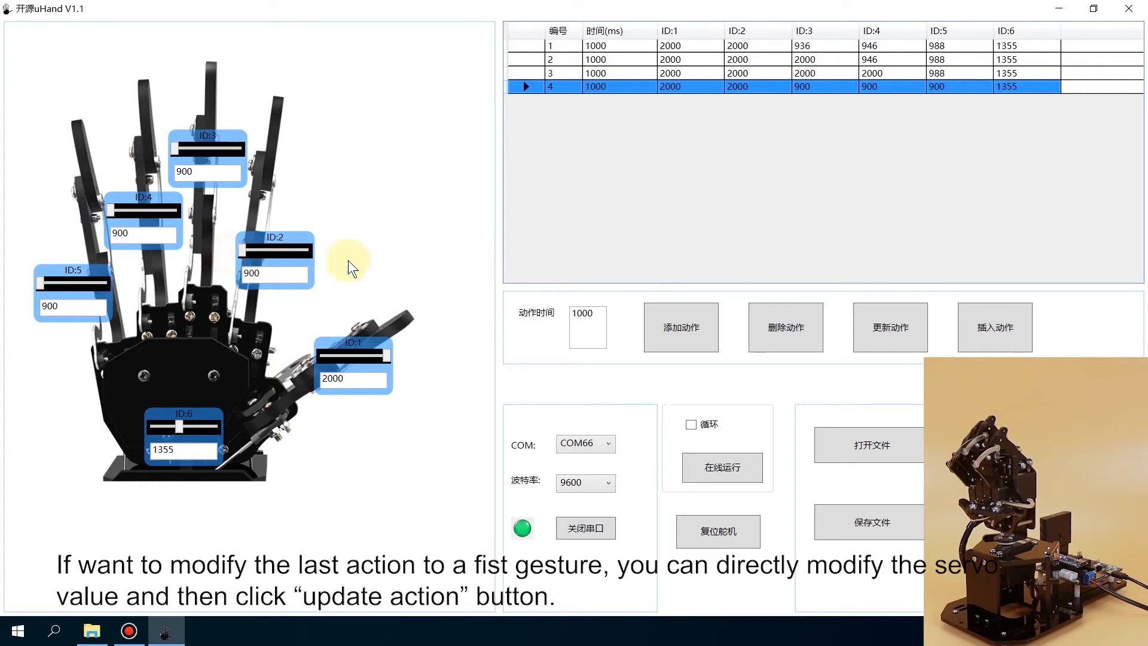
Update action 4 to the fist pose with ID:2 also set to 900.
left_click(889, 326)
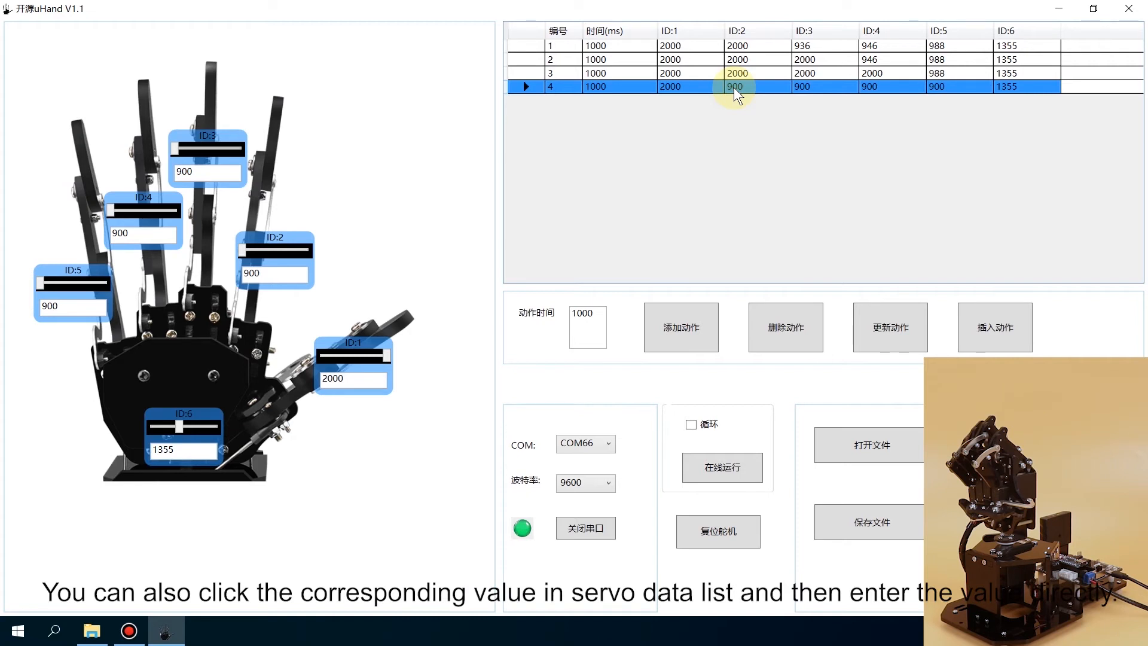
left_click(735, 86)
type("800")
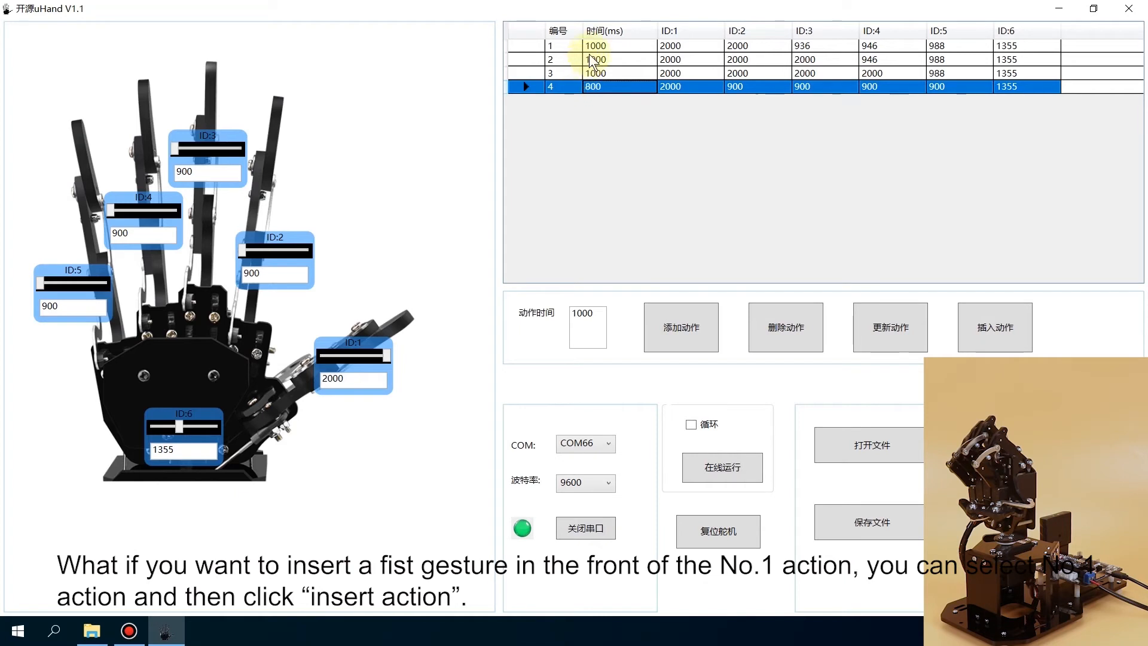
Insert a fist action before action 1, giving five actions, and run a single action to check.
left_click(594, 46)
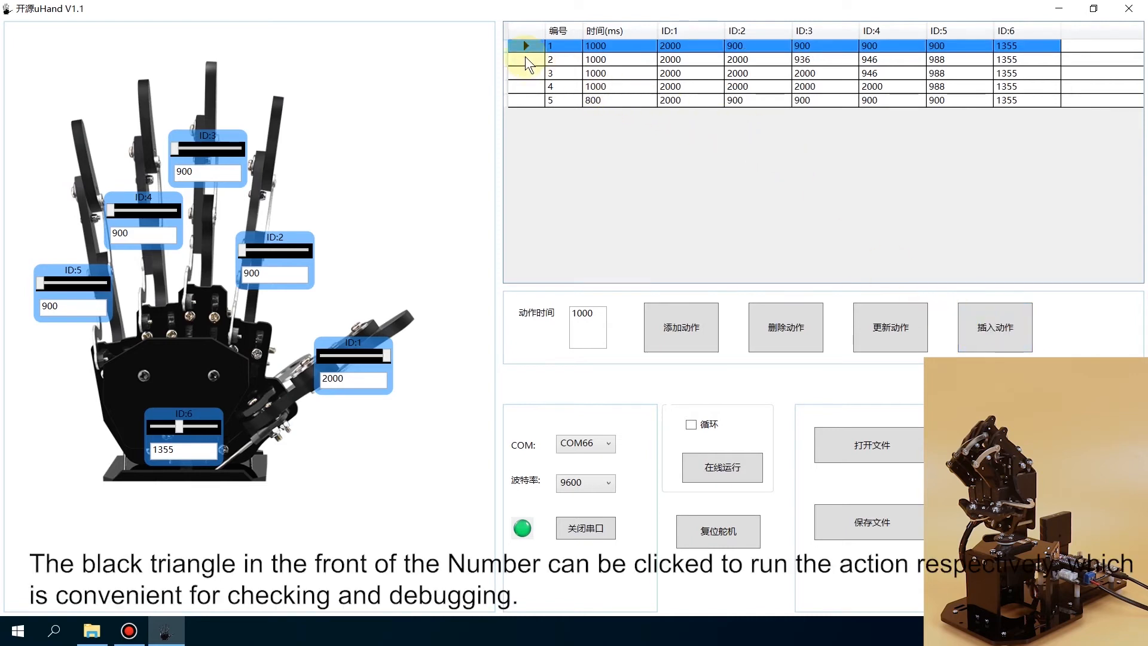
left_click(525, 46)
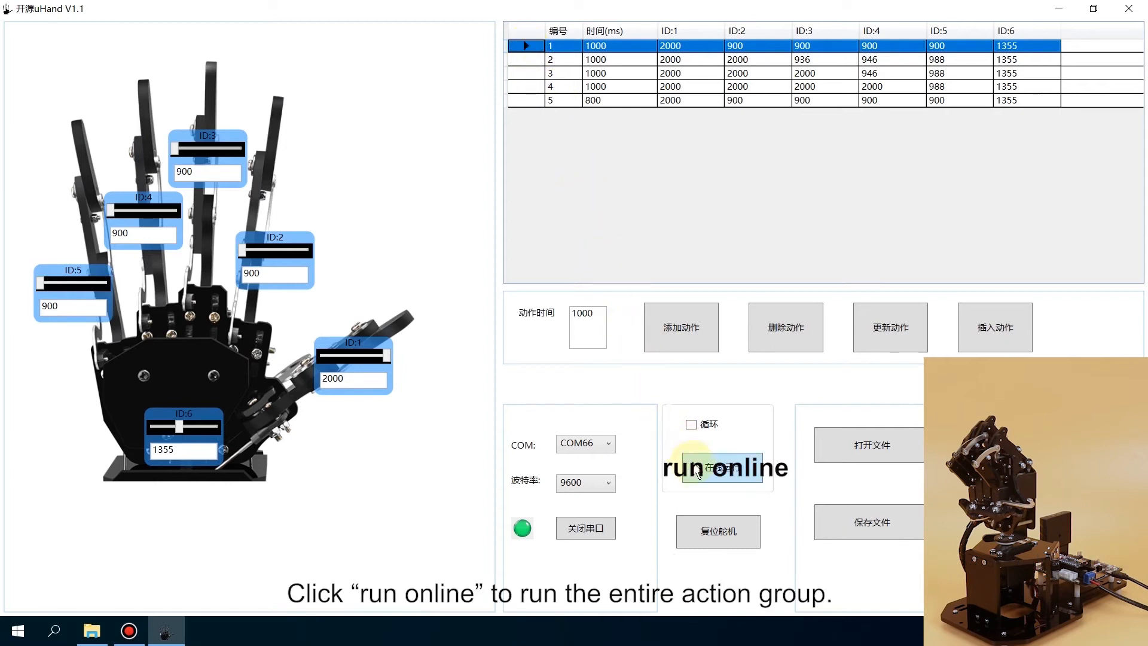
Run the five-action group online to completion, then reset all servos to 1500.
left_click(722, 468)
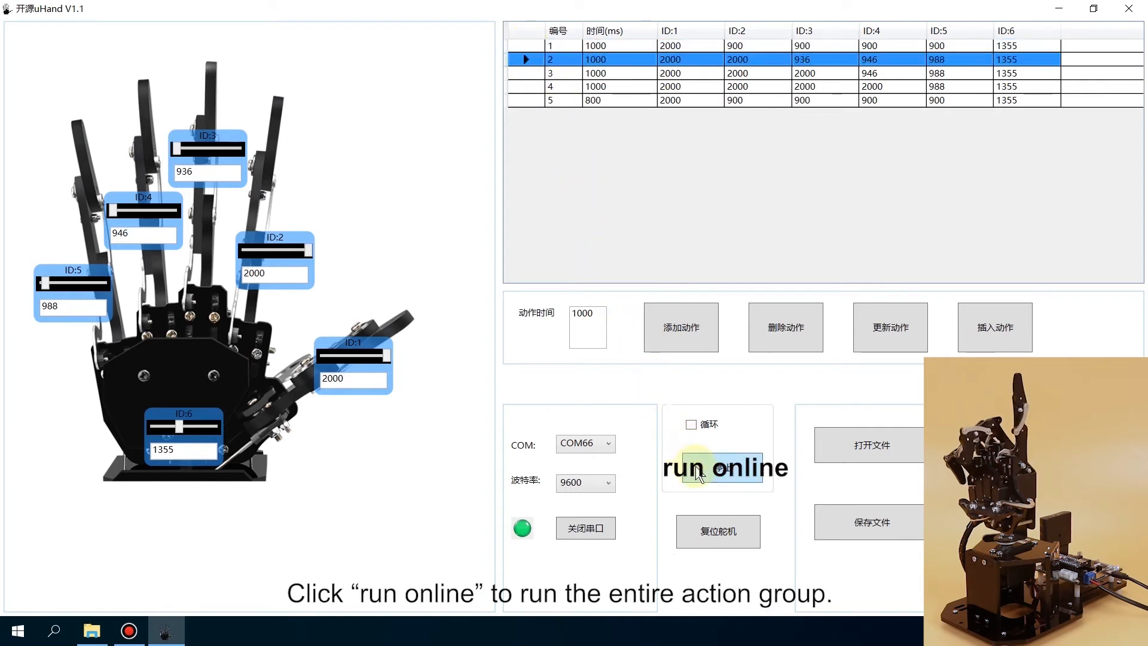
left_click(723, 467)
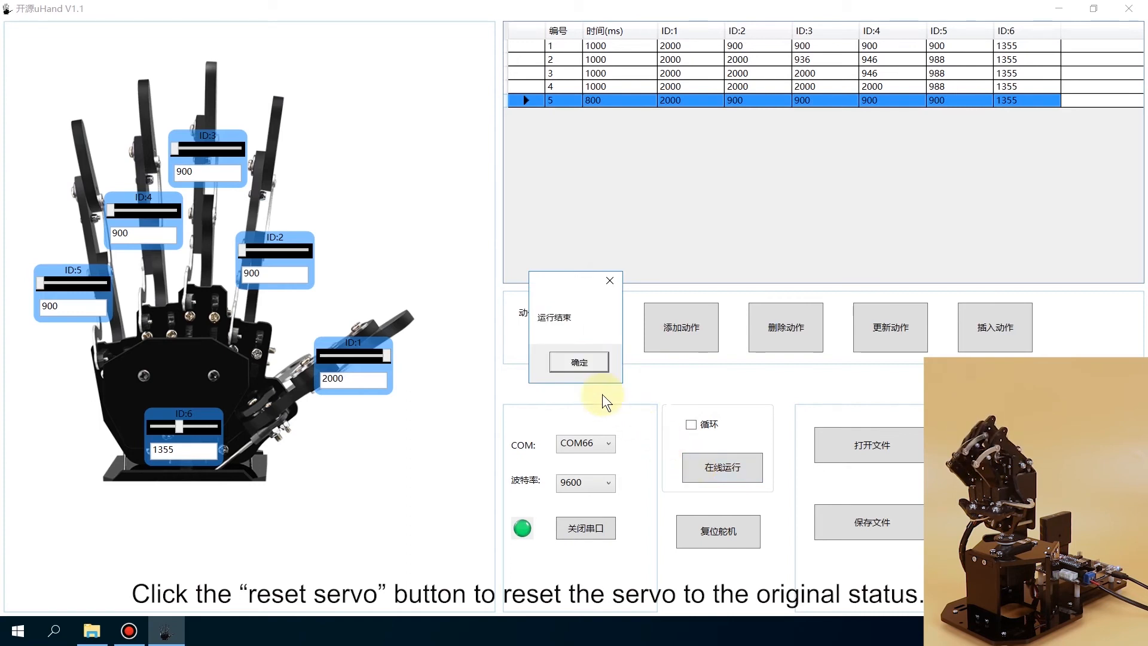
left_click(577, 361)
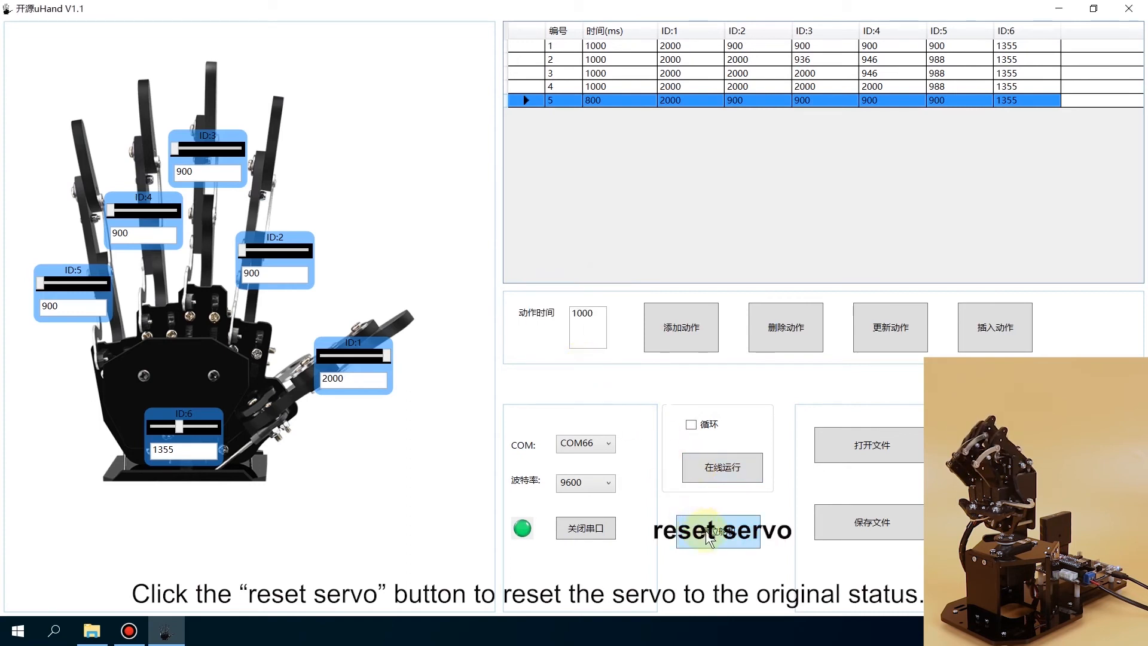
left_click(717, 531)
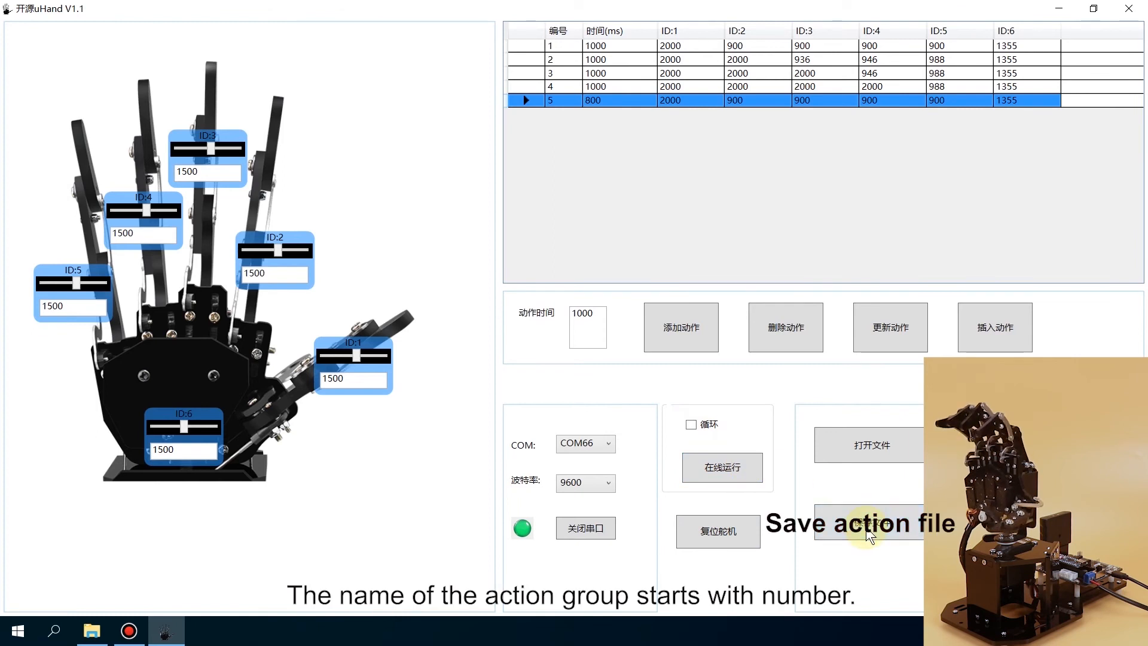
Save the action group as the XML file 17号数数 in the action group folder.
left_click(870, 522)
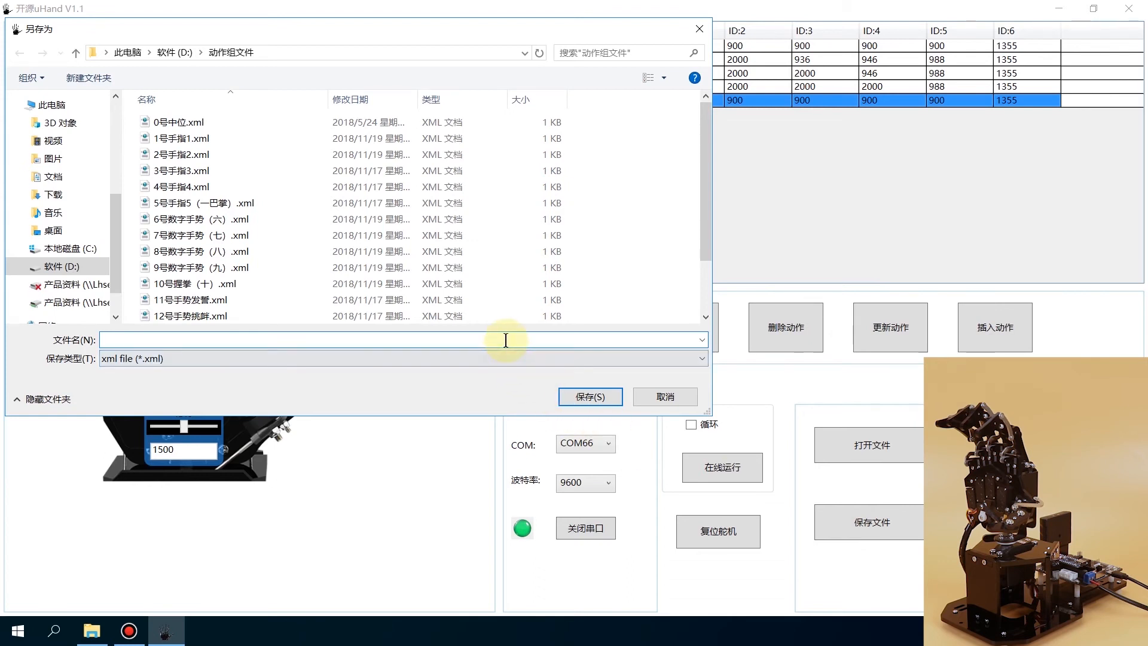
type("17号")
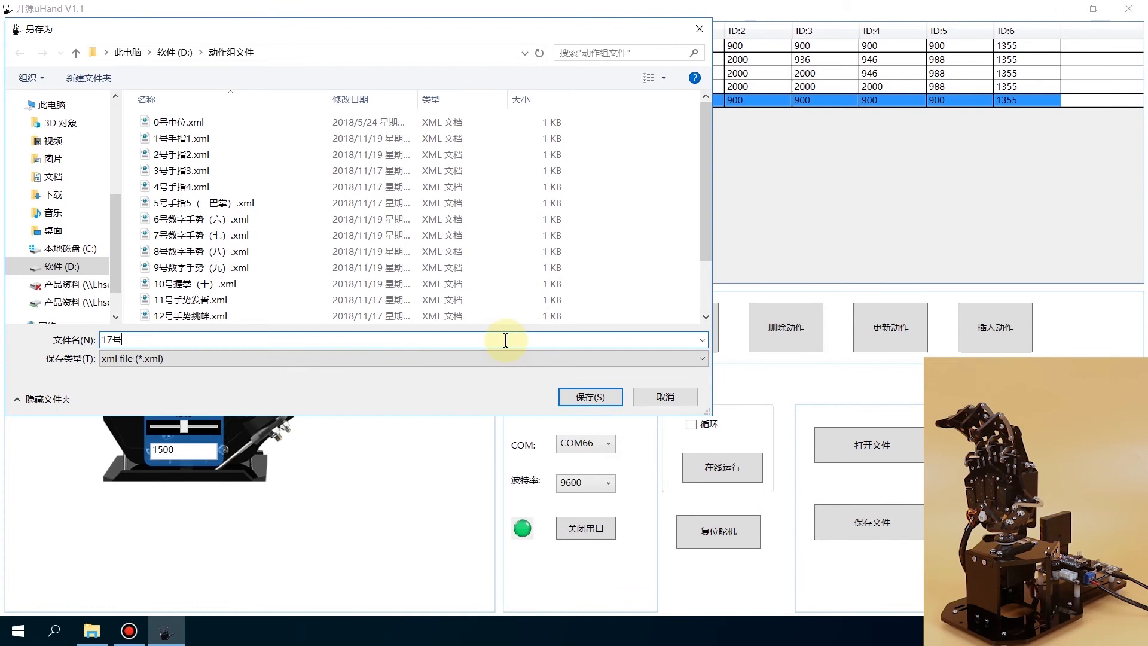
type("数数")
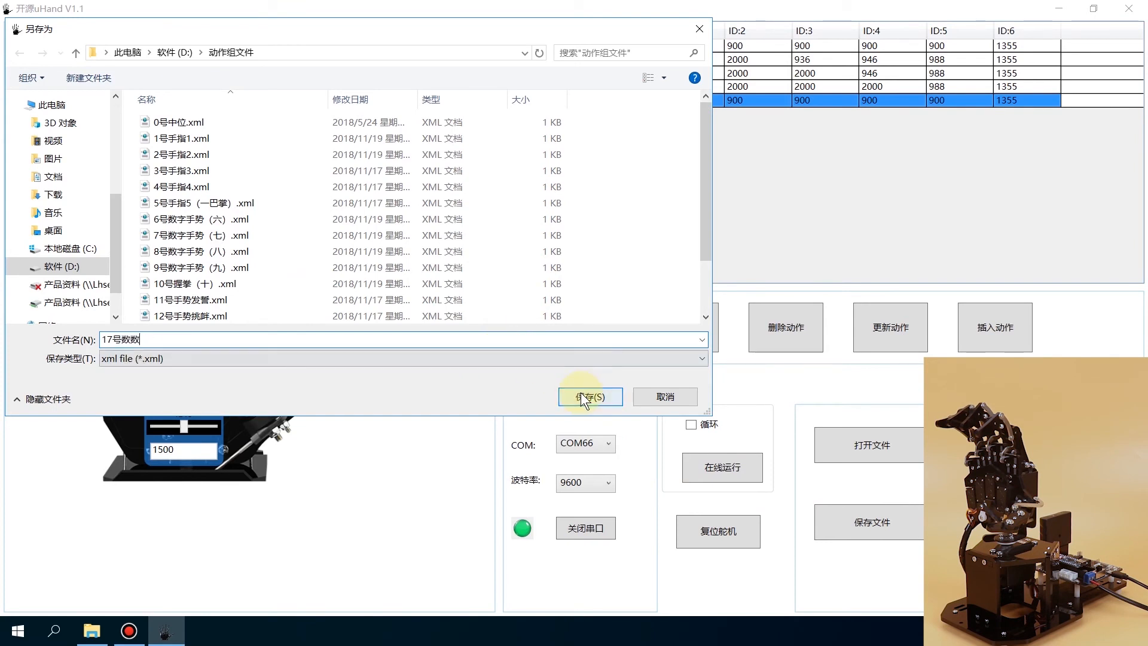
left_click(589, 396)
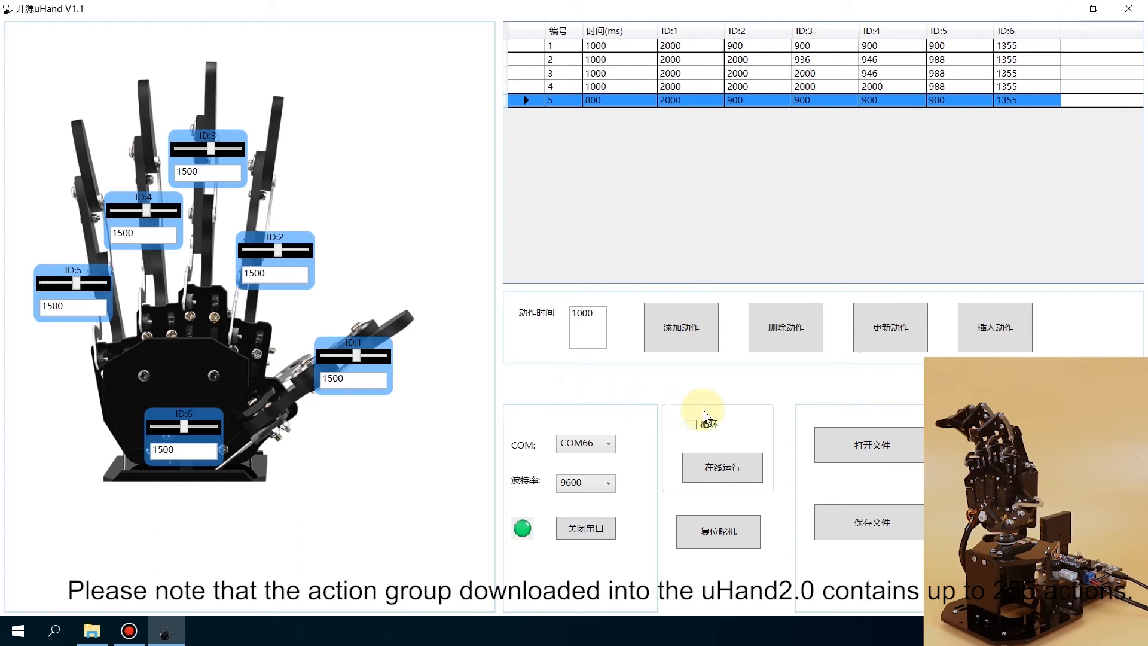
Load D:\动作组文件\14号手指舞1.xml so its actions fill the action list.
left_click(868, 445)
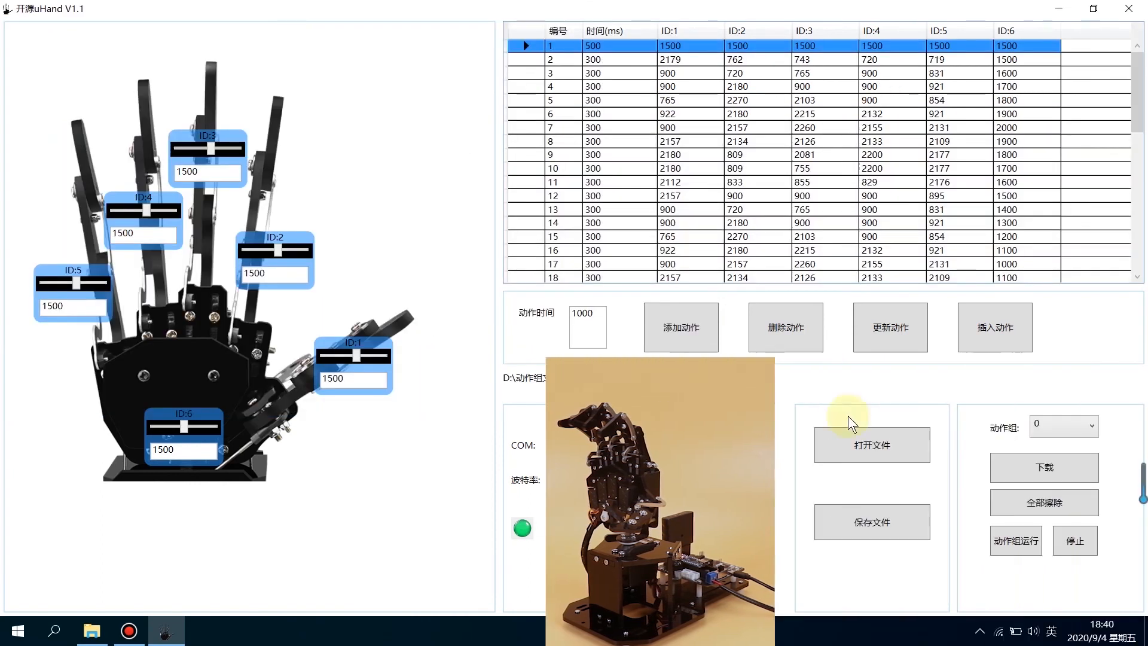
left_click(1090, 426)
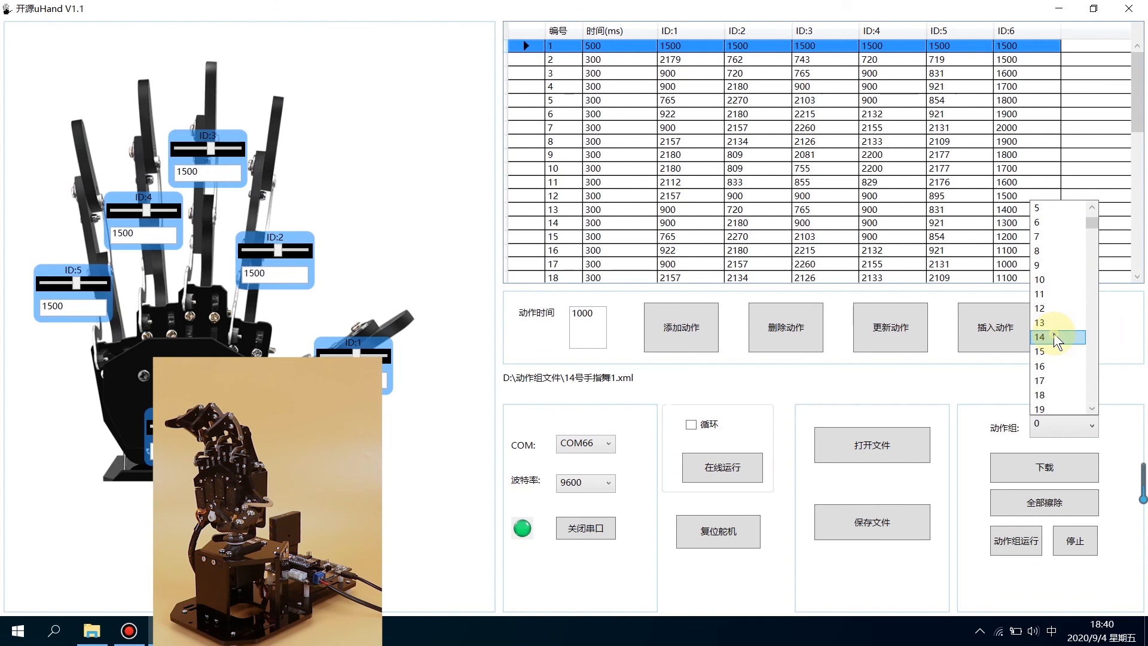
Download the loaded group to the hand as action group 14 and confirm the success message.
left_click(1039, 336)
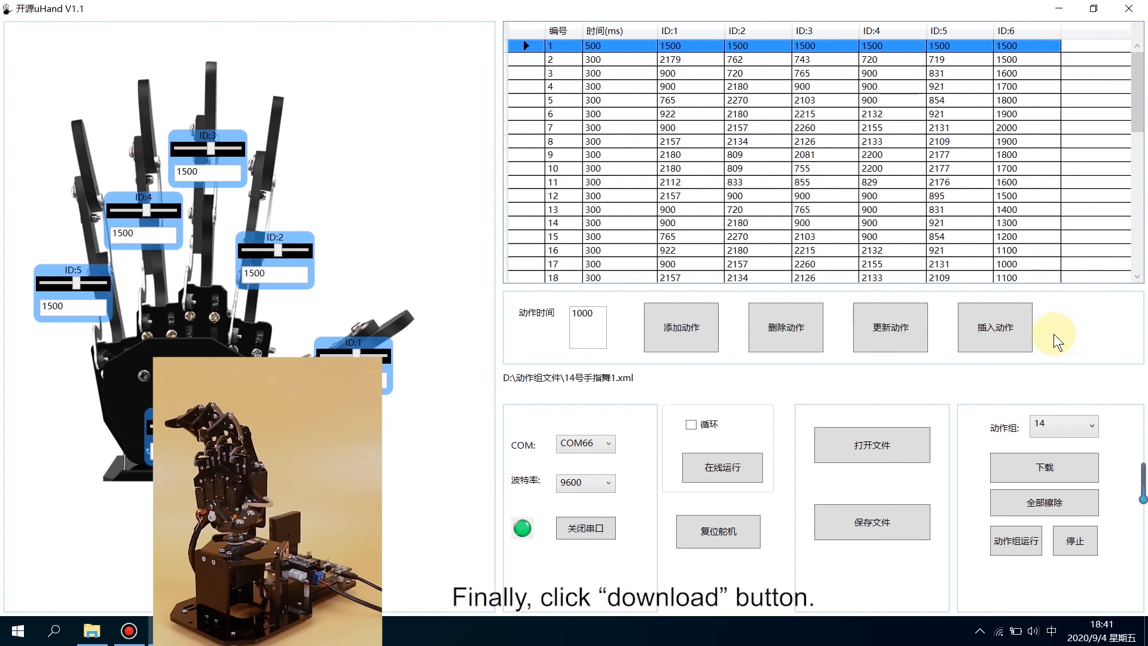
left_click(1043, 468)
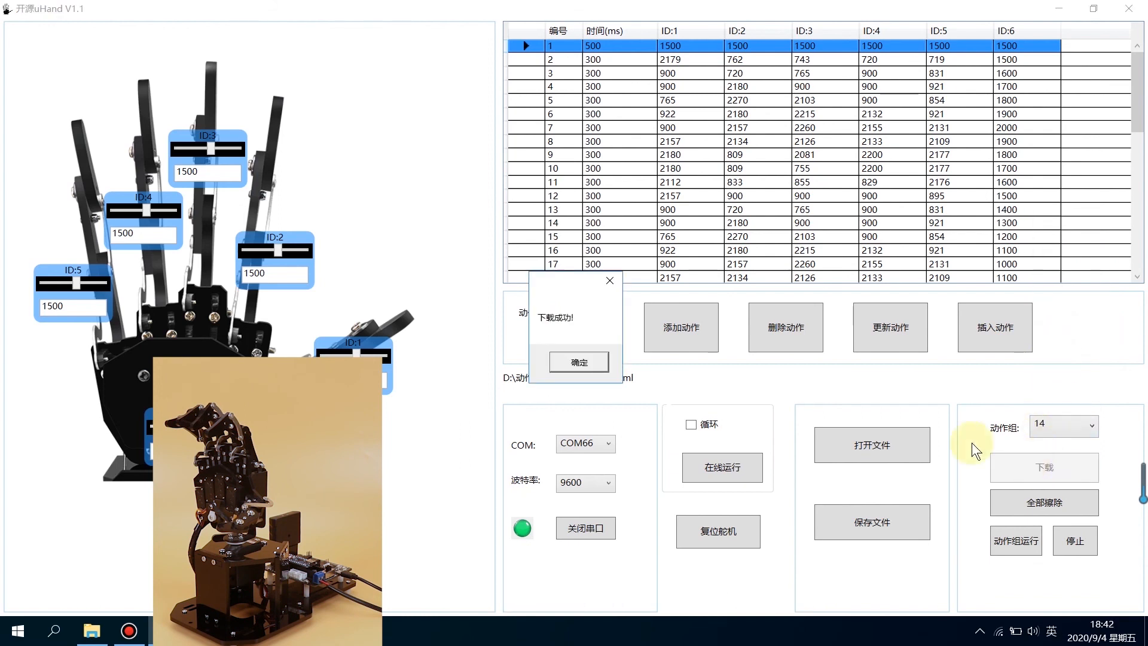
left_click(577, 361)
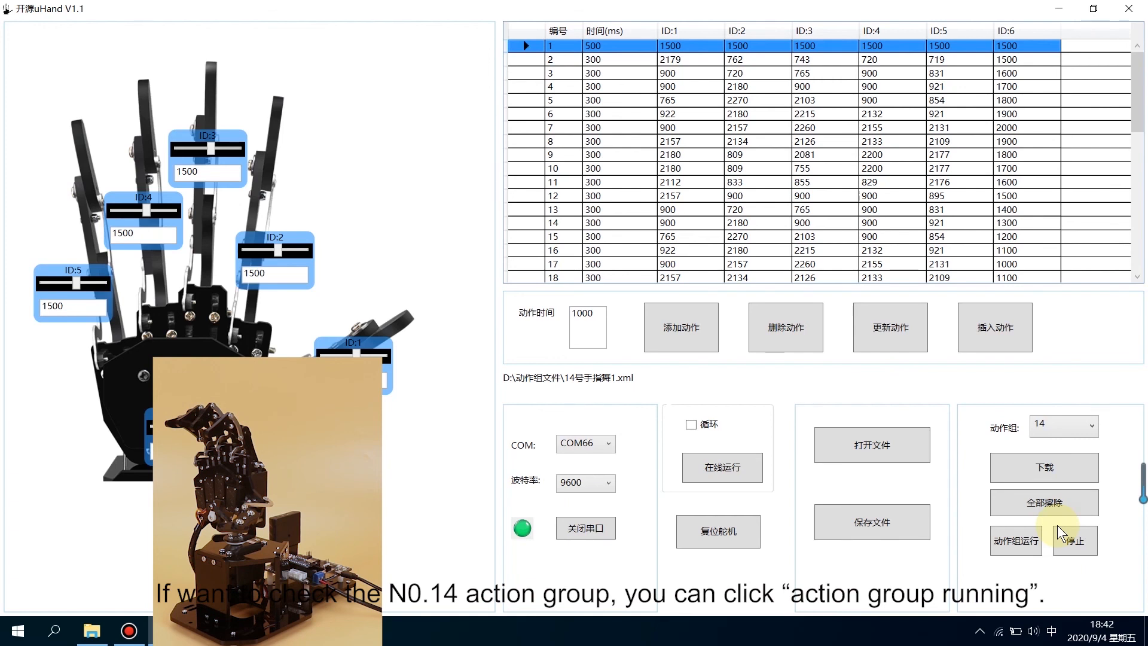
Run stored action group 14 on the hand, then stop it.
left_click(1062, 425)
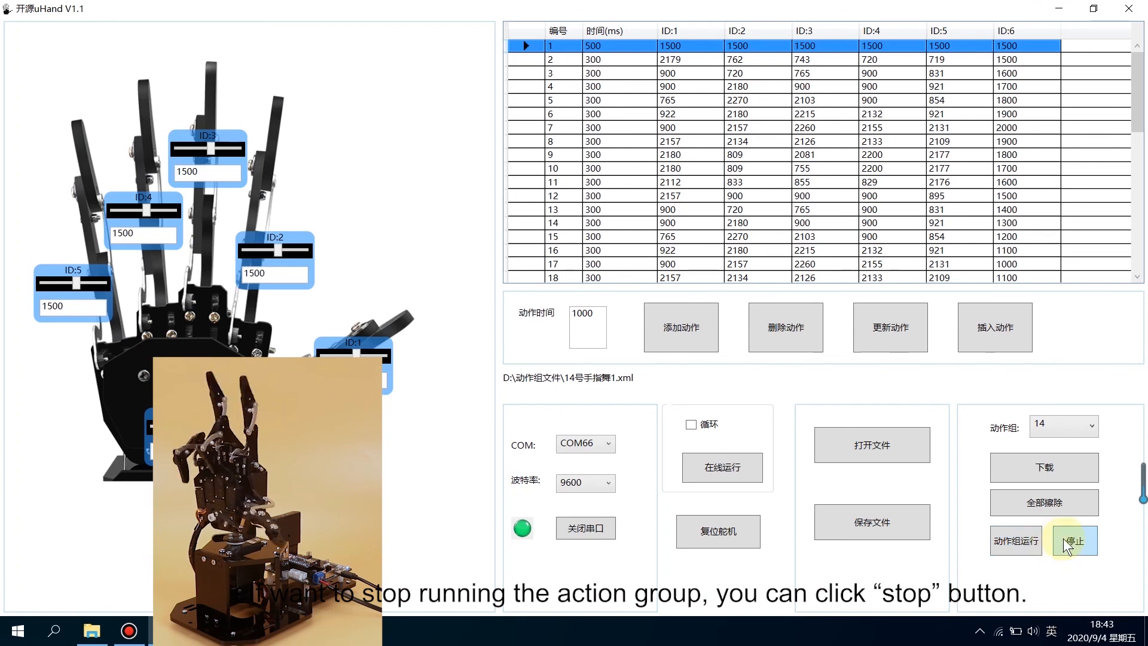
left_click(1074, 540)
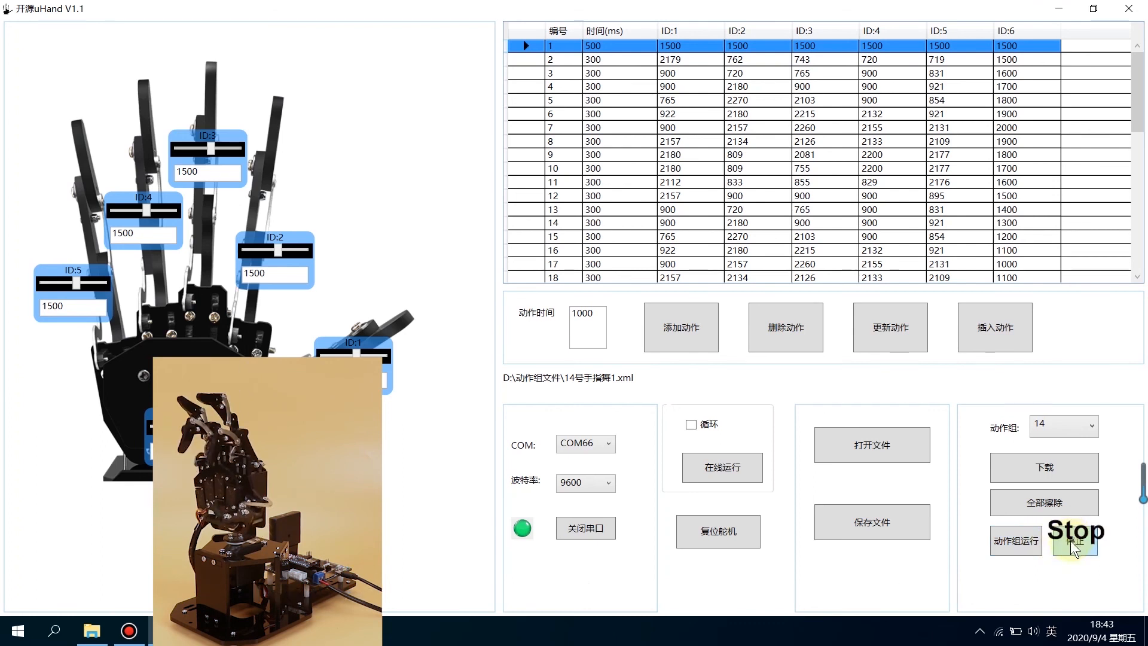
left_click(1074, 540)
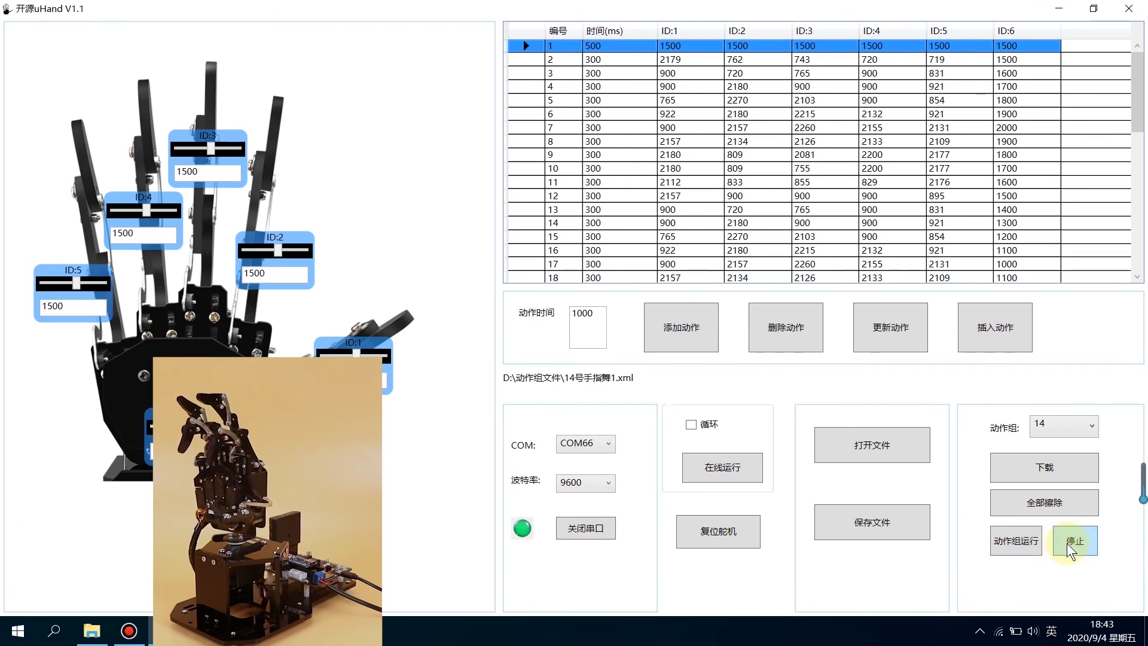